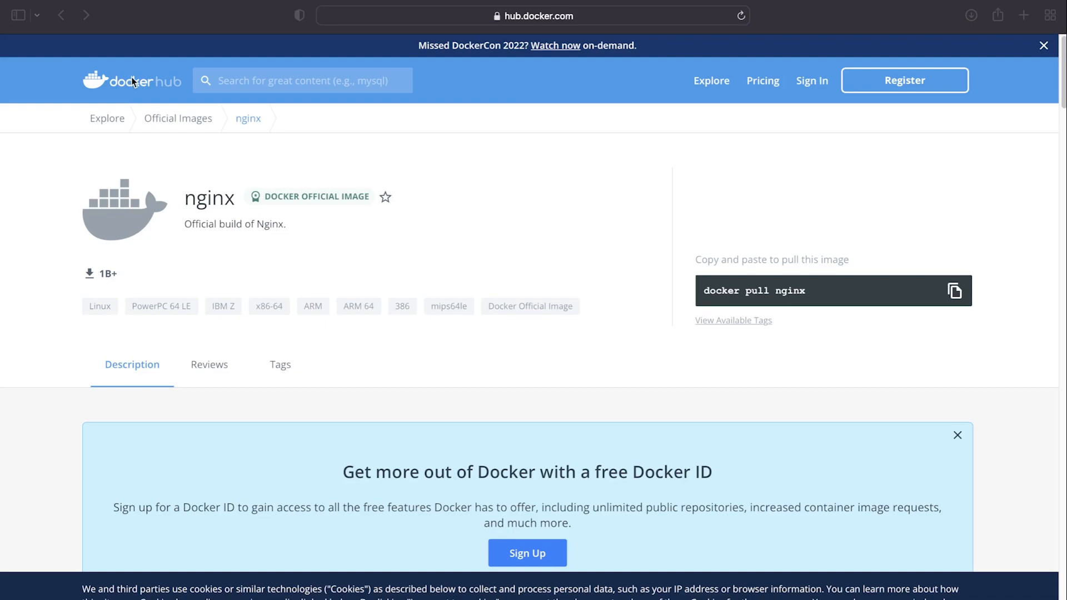
{"action": "mouse_move", "coordinate": [442, 225]}
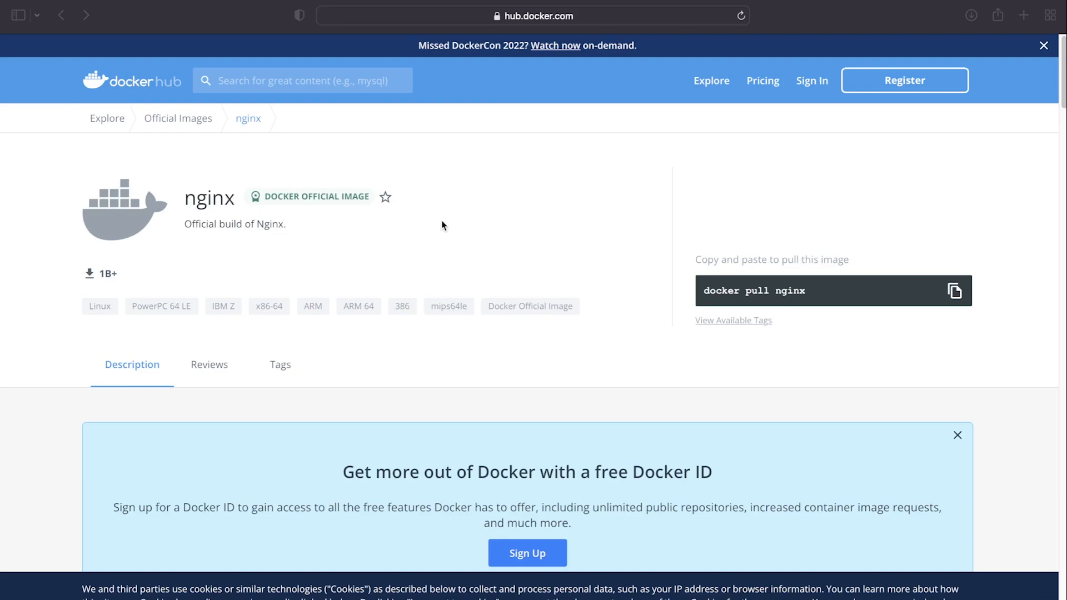
- Scroll the nginx image page to the 'Using environment variables in nginx configuration' section
{"action": "scroll", "scroll_direction": "down", "scroll_amount": 3}
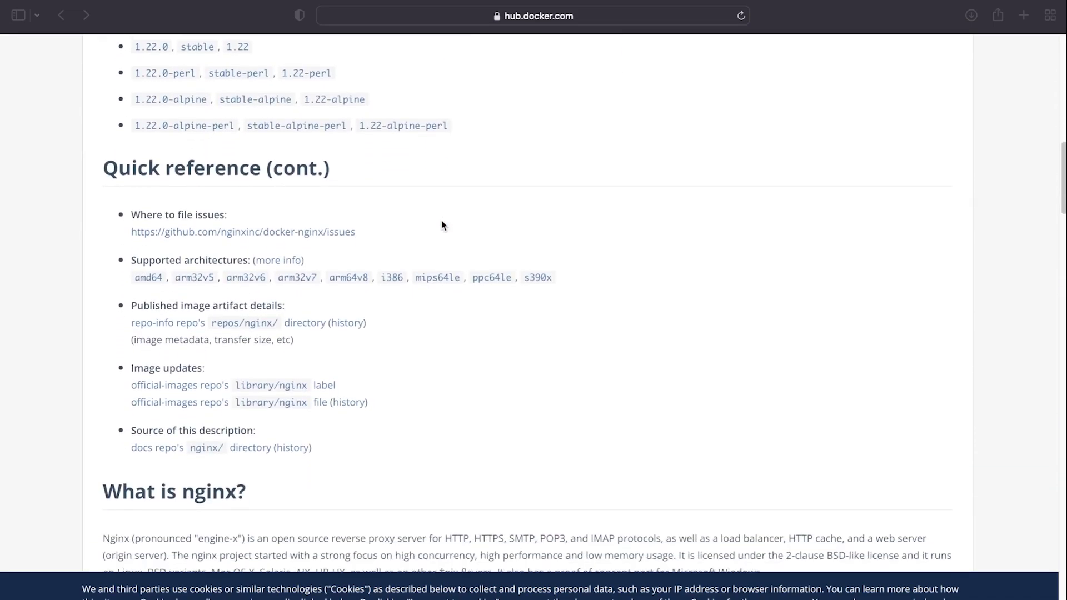
{"action": "scroll", "scroll_direction": "down", "scroll_amount": 3}
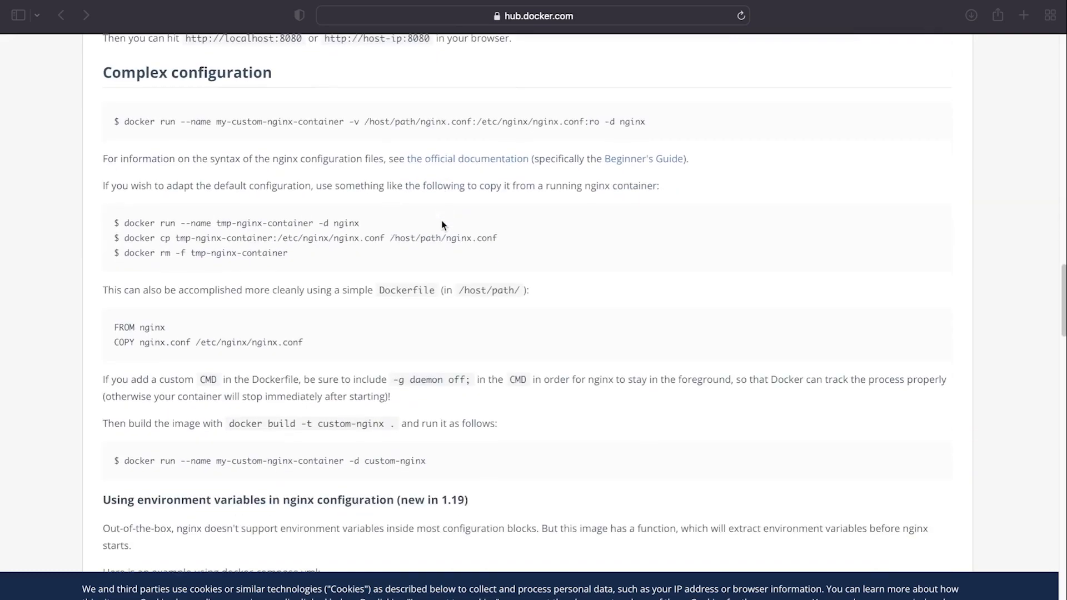
{"action": "scroll", "scroll_direction": "down", "scroll_amount": 3}
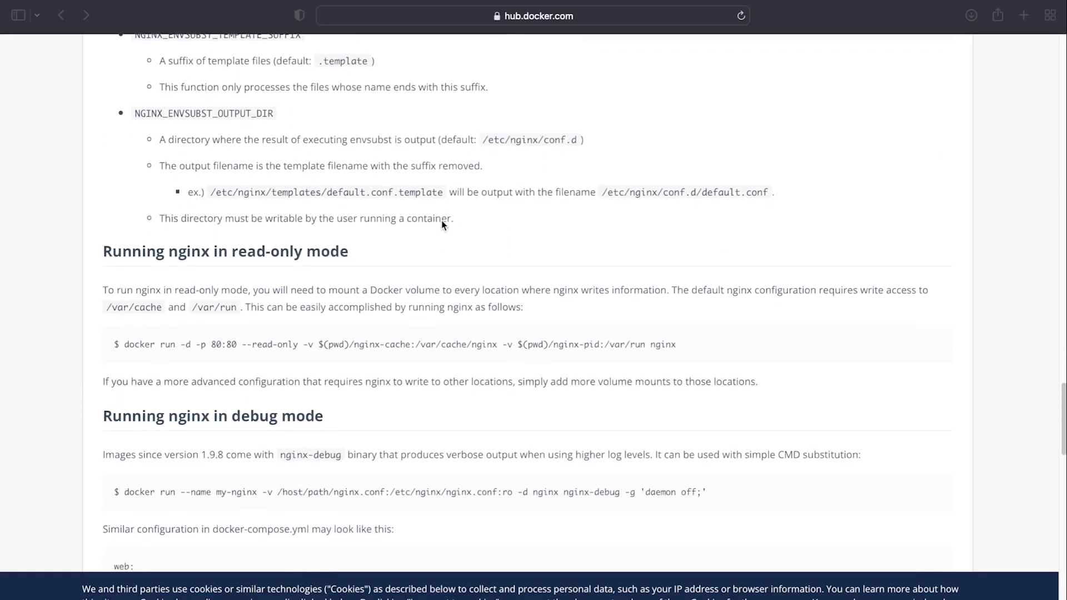
{"action": "scroll", "scroll_direction": "down", "scroll_amount": 3}
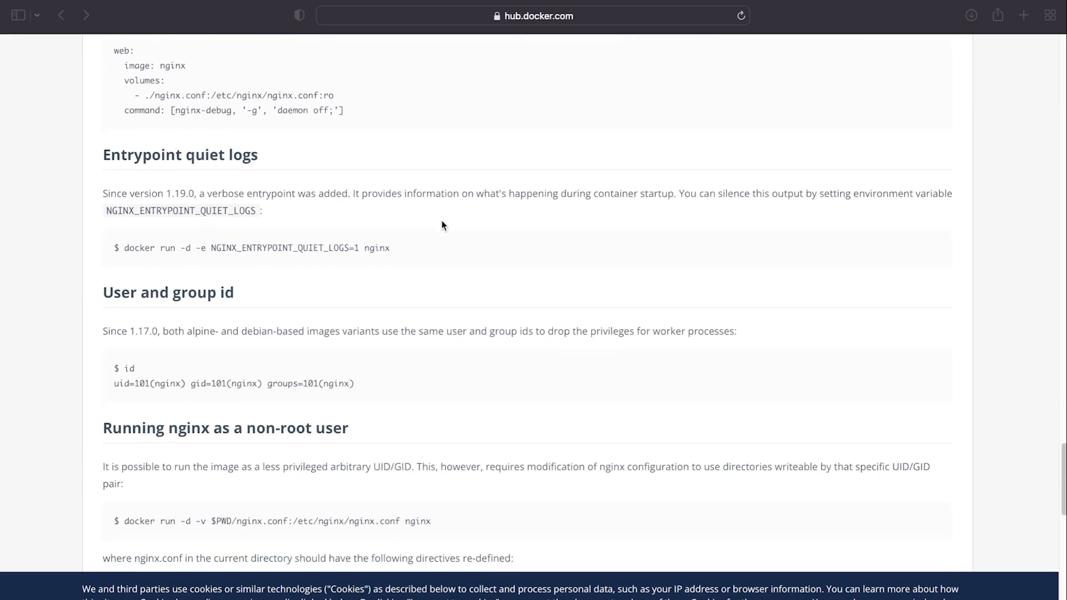
{"action": "scroll", "scroll_direction": "down", "scroll_amount": 3}
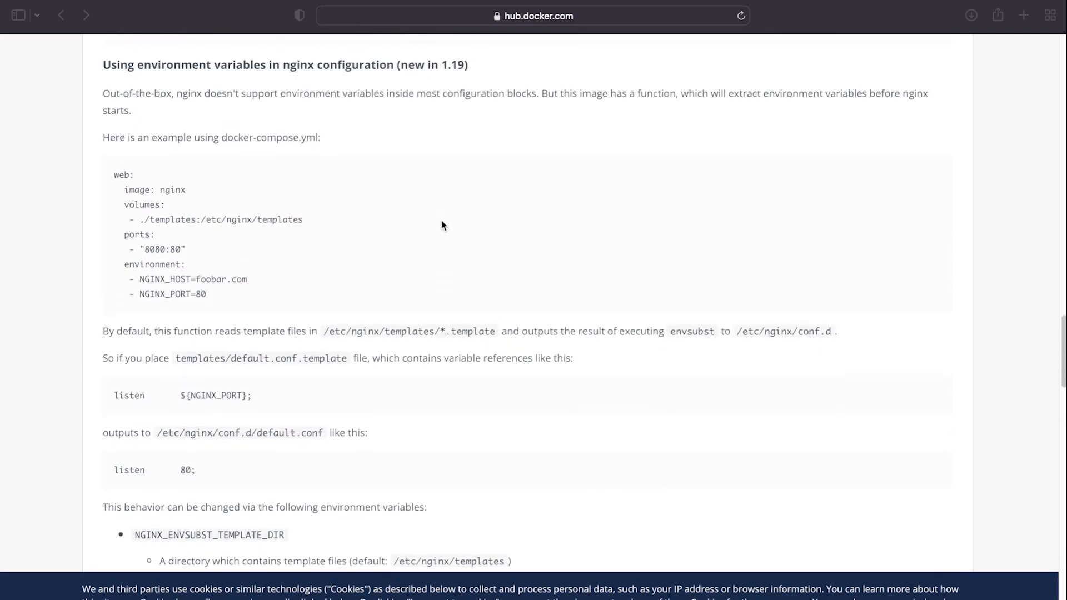
{"action": "scroll", "scroll_direction": "up", "scroll_amount": 3}
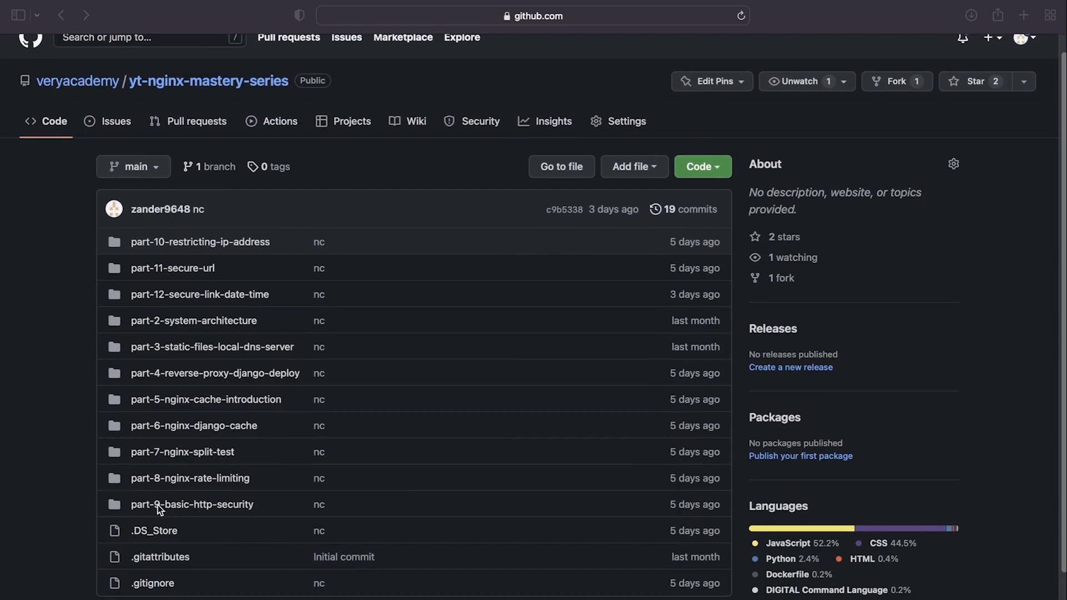
{"action": "mouse_move", "coordinate": [215, 511]}
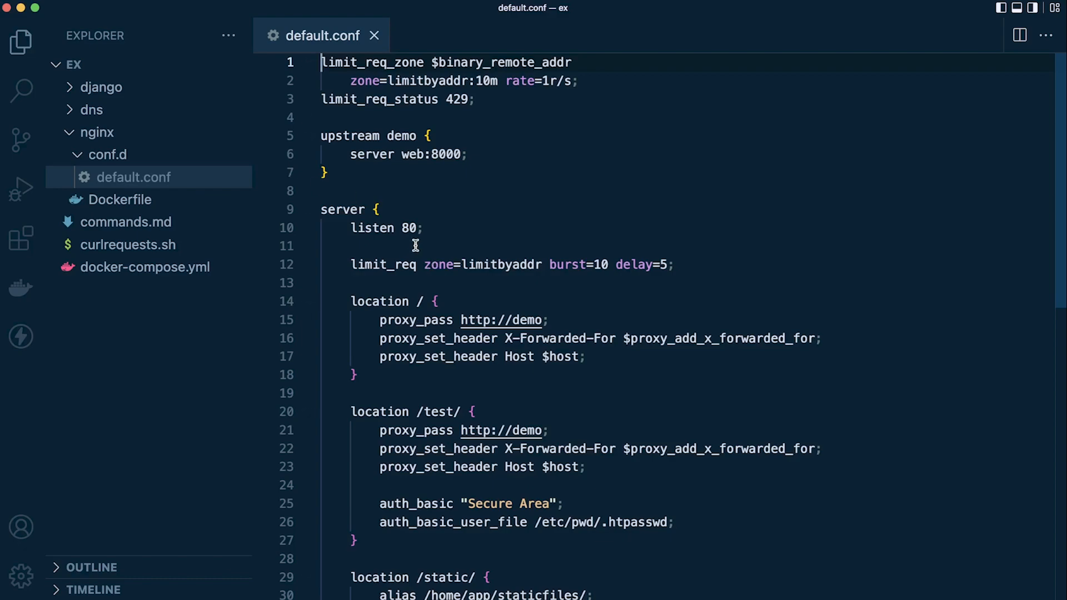
{"action": "mouse_move", "coordinate": [550, 252]}
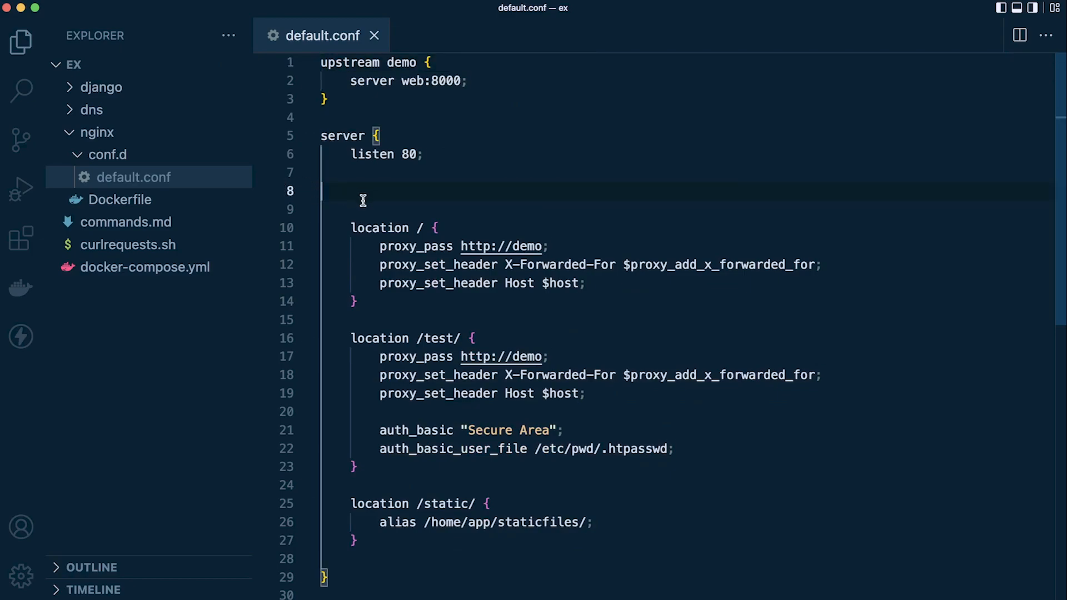
- Remove the blank line left in the server block after deleting the limit_req directives
{"action": "key", "text": "Backspace"}
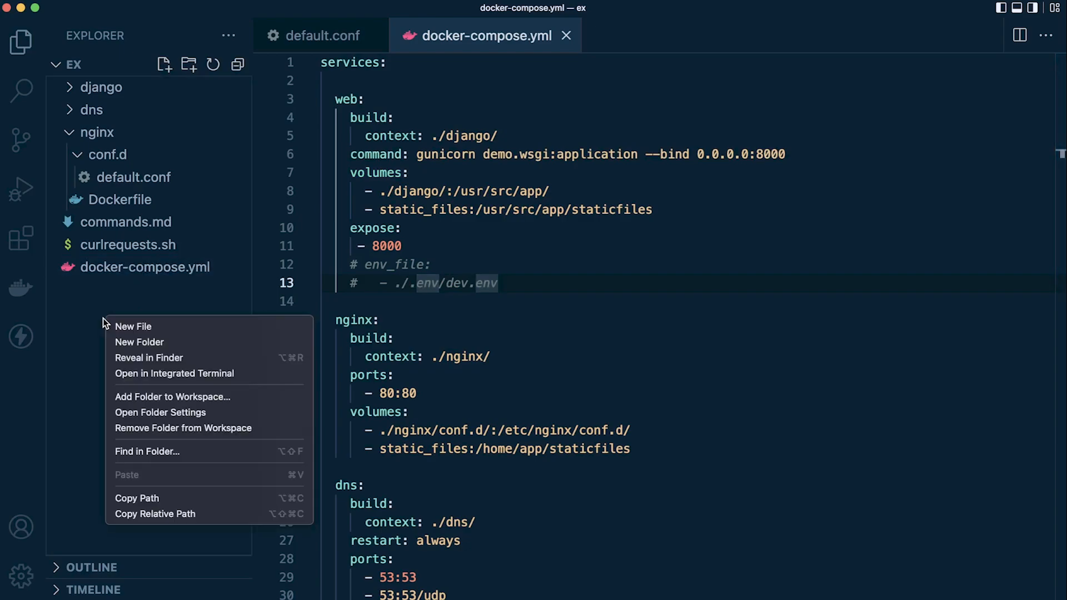
- Create a new .env folder at the project root
{"action": "left_click", "coordinate": [140, 341]}
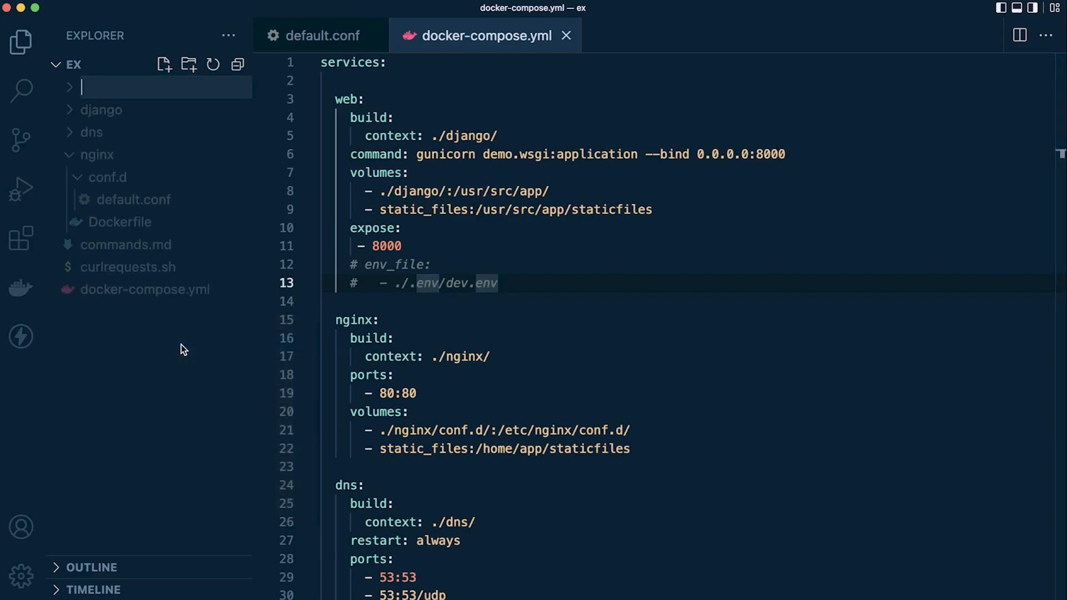
{"action": "type", "text": "."}
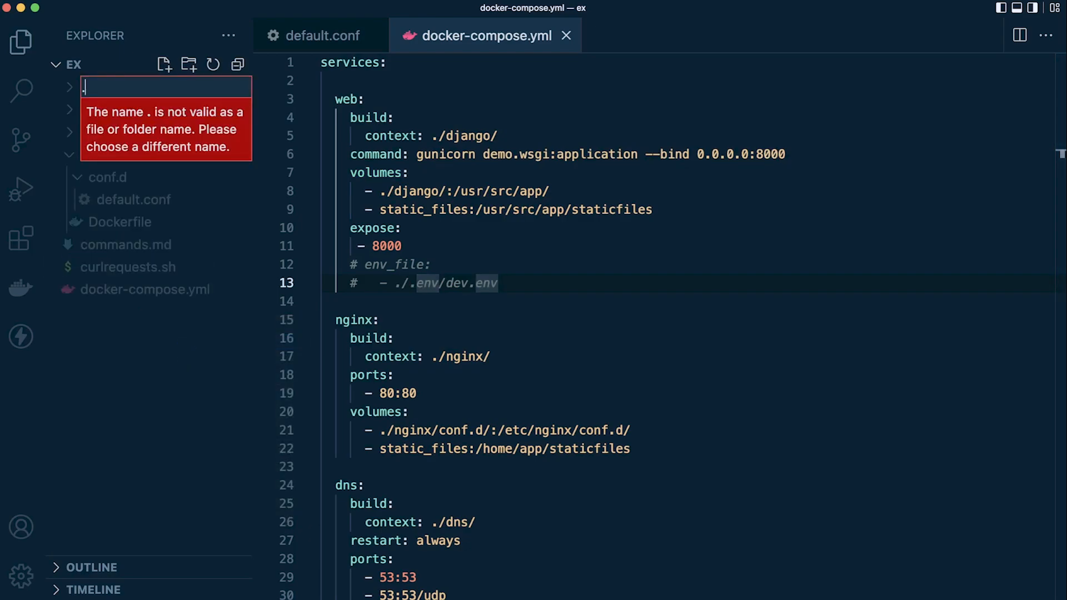
{"action": "type", "text": "ev"}
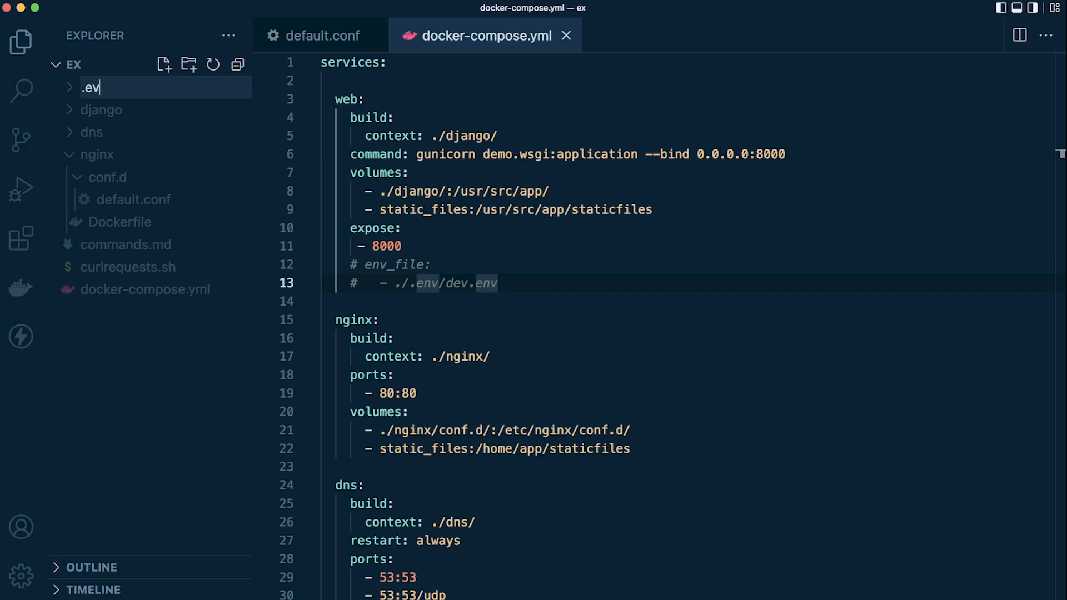
{"action": "type", "text": "n"}
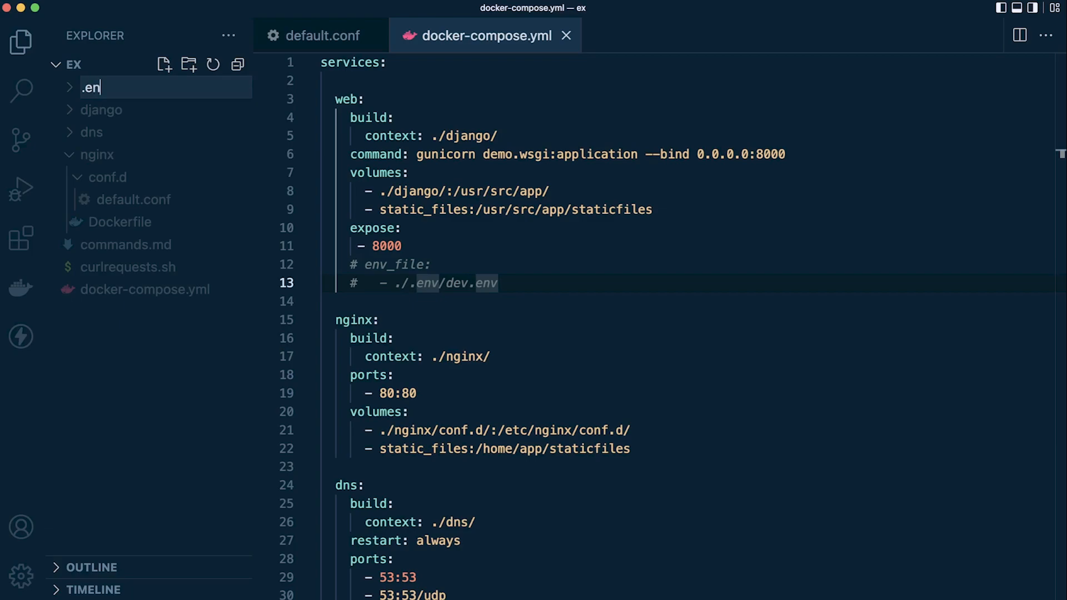
{"action": "key", "text": "Enter"}
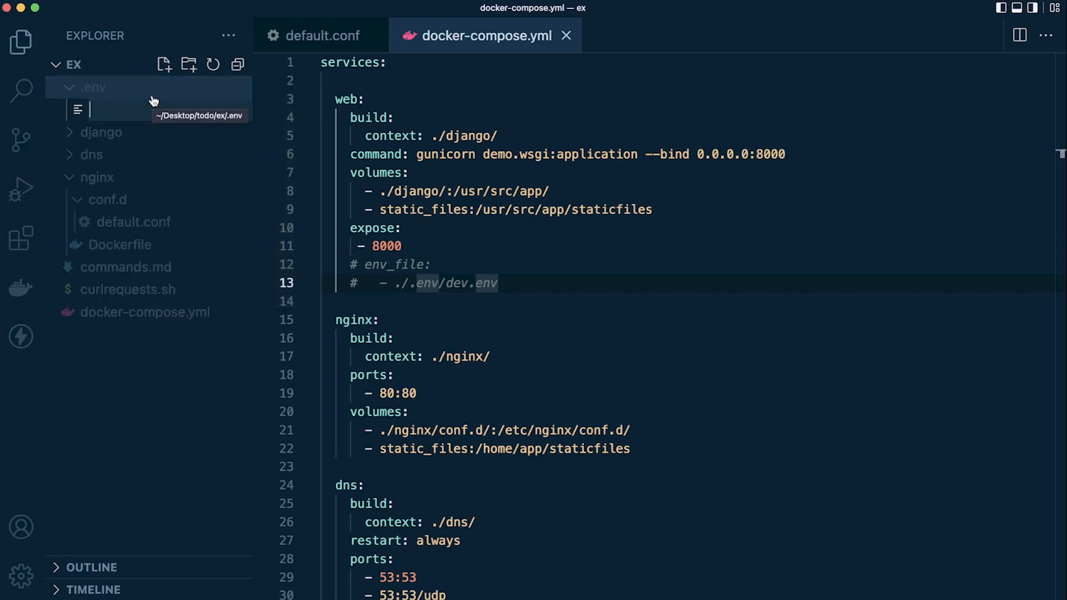
- Add an empty dev.env file inside .env and dismiss the extensions notice
{"action": "type", "text": "dev.env"}
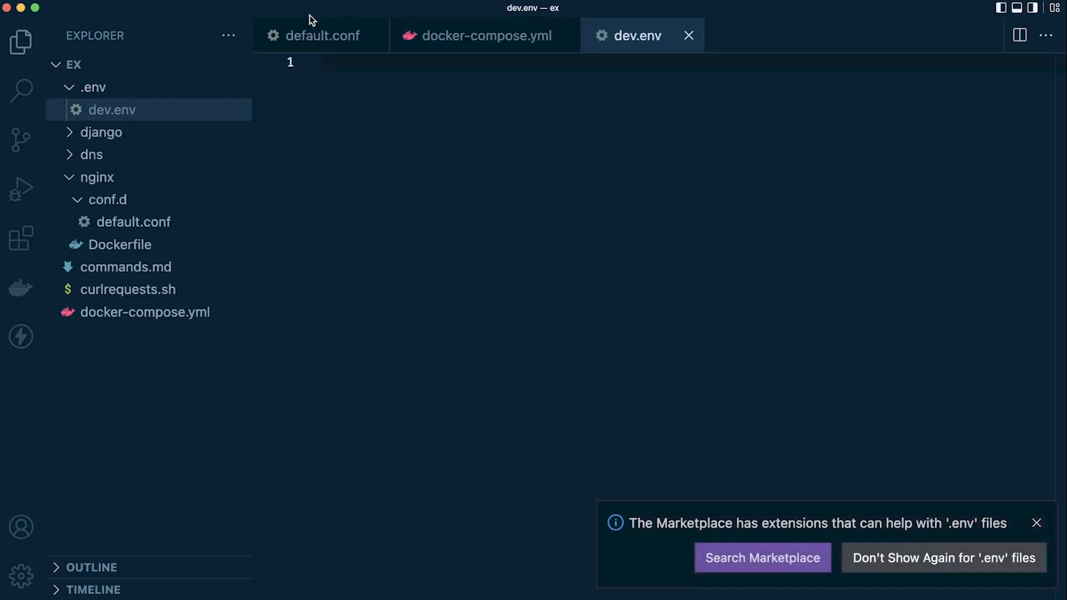
{"action": "left_click", "coordinate": [1036, 522]}
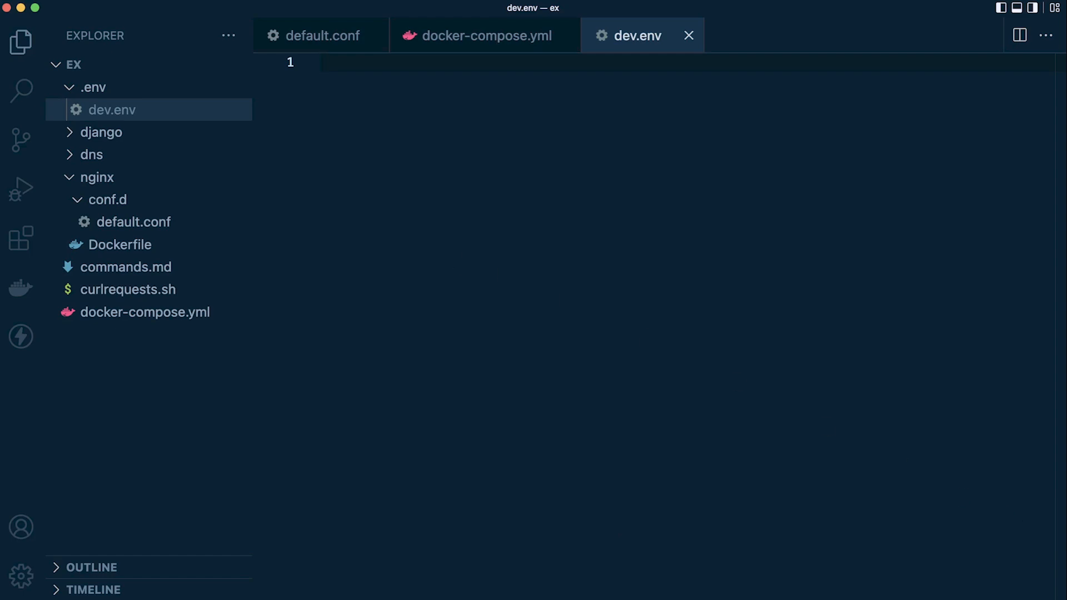
- Add env_file ./.env/dev.env to the nginx service, then return to default.conf
{"action": "left_click", "coordinate": [485, 35]}
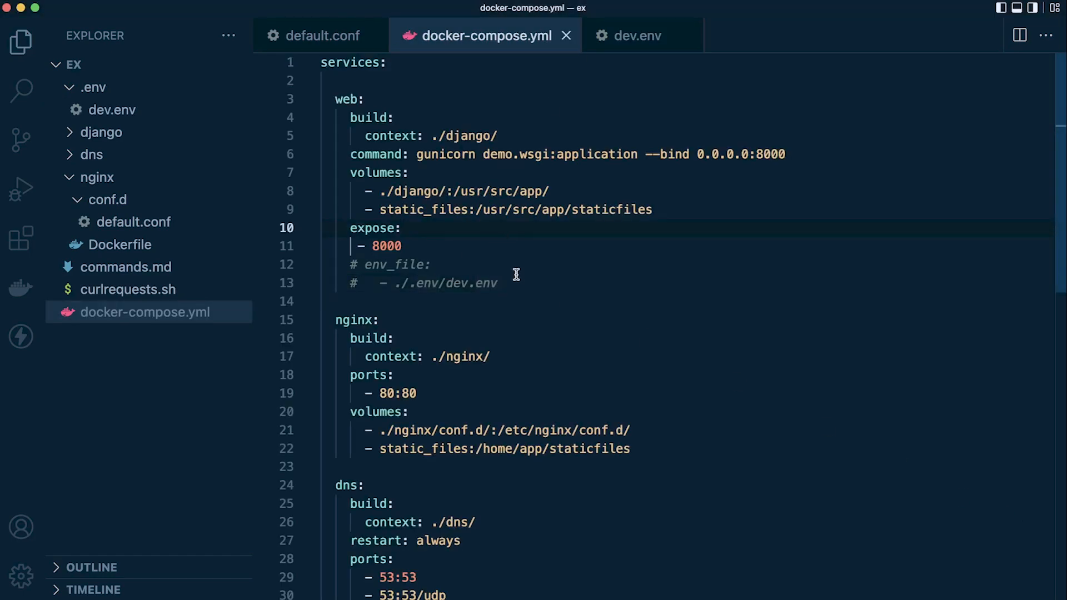
{"action": "scroll", "scroll_direction": "down", "scroll_amount": 3}
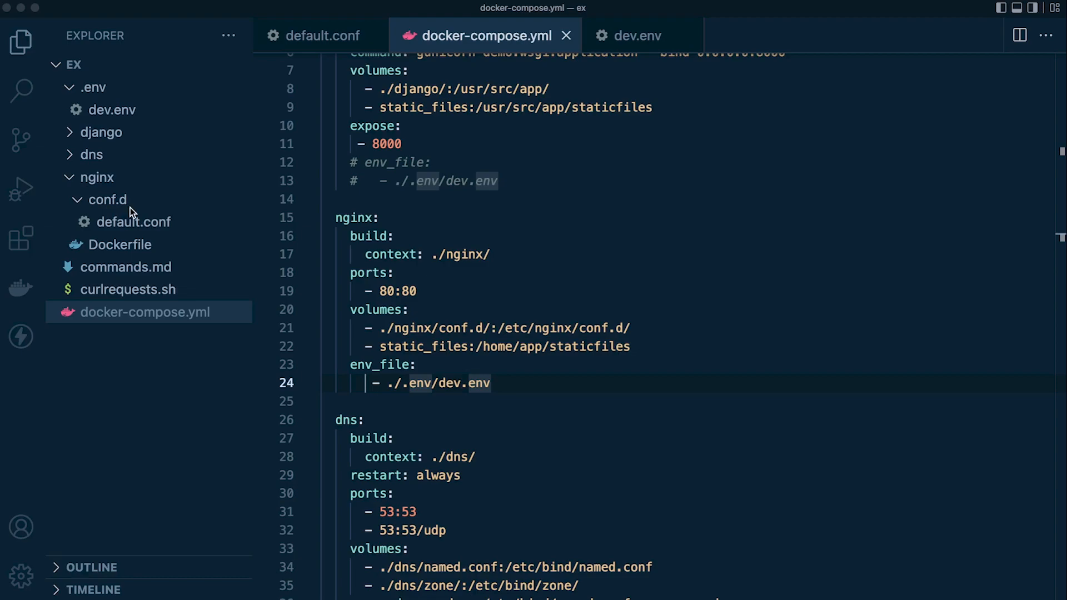
{"action": "mouse_move", "coordinate": [115, 227]}
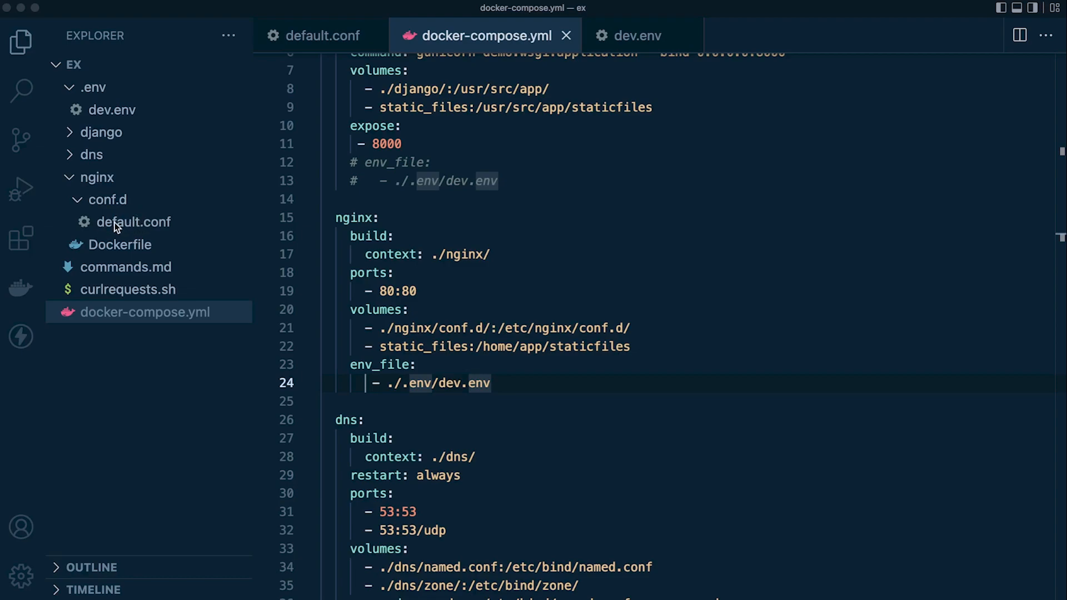
{"action": "left_click", "coordinate": [133, 223]}
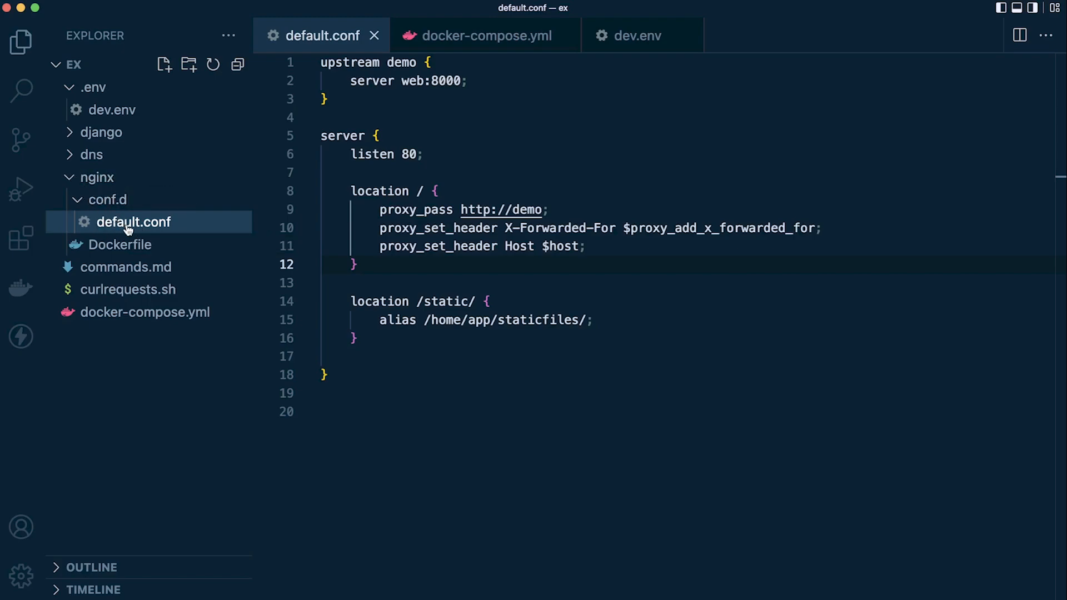
{"action": "mouse_move", "coordinate": [134, 223]}
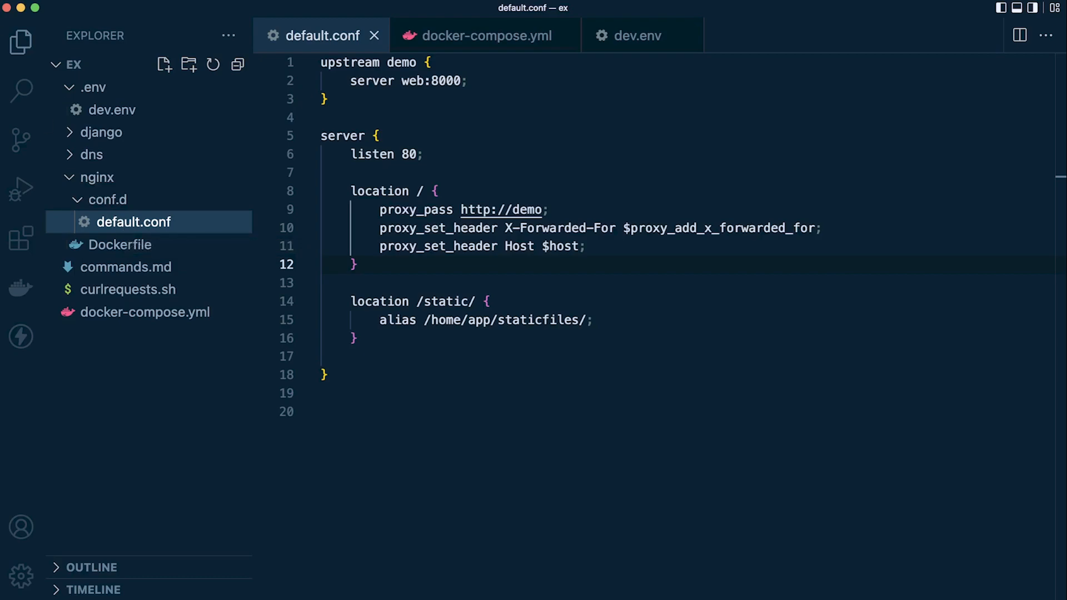
- Create a templates folder inside the nginx folder
{"action": "left_click", "coordinate": [97, 178]}
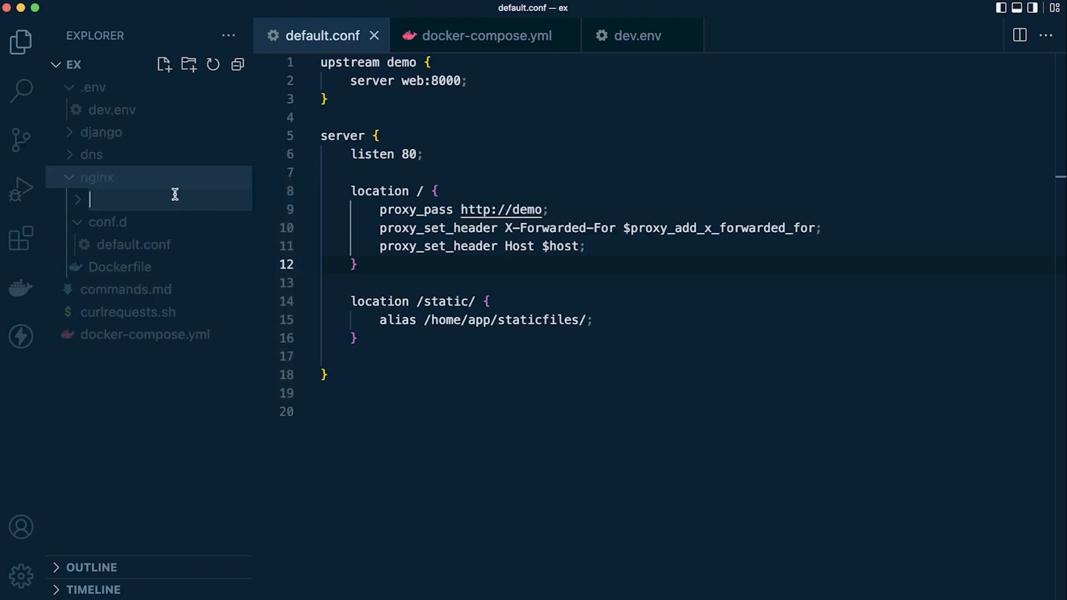
{"action": "type", "text": "templates"}
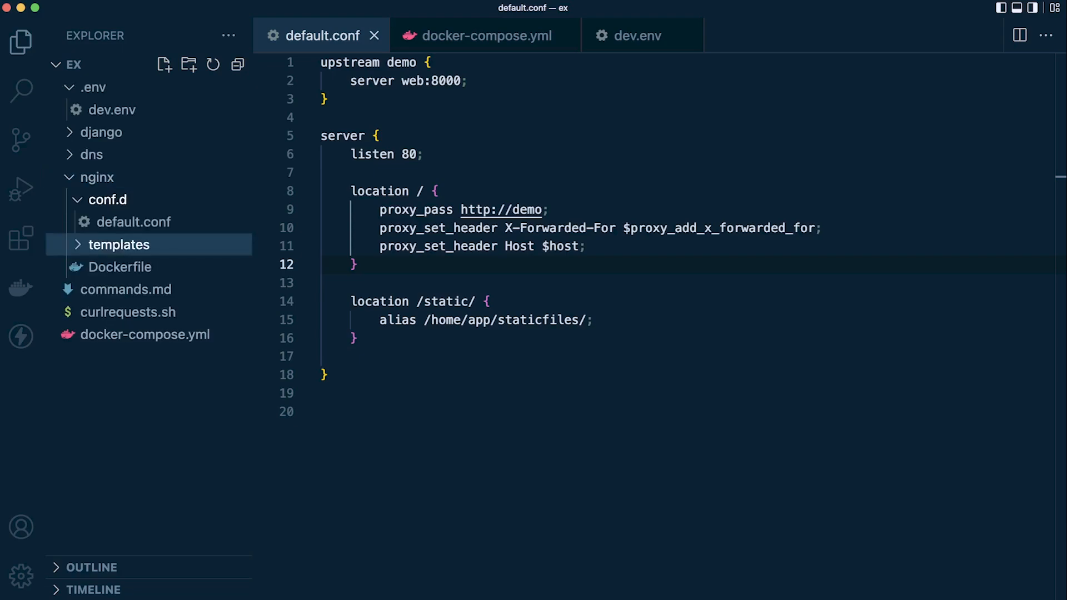
- Move default.conf into nginx/templates and collapse the empty conf.d folder
{"action": "left_click", "coordinate": [134, 223]}
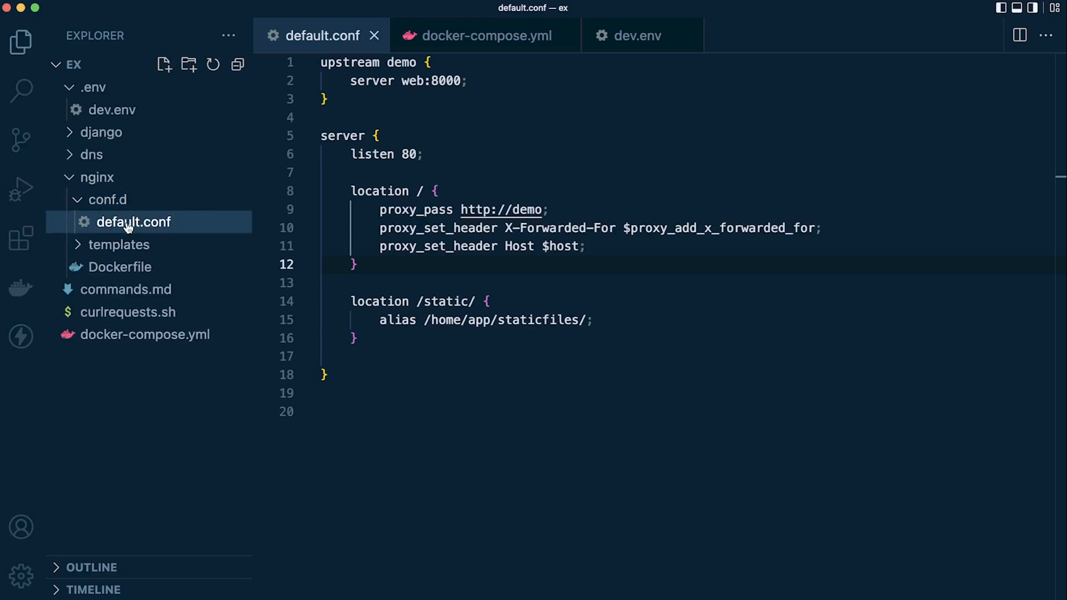
{"action": "left_click_drag", "start_coordinate": [133, 222], "coordinate": [119, 244]}
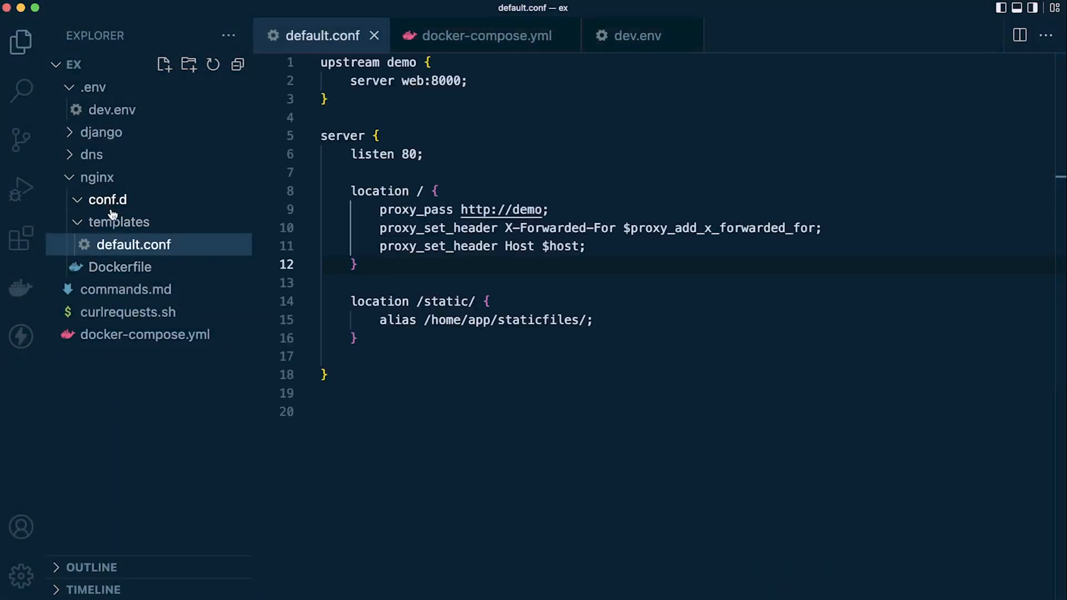
{"action": "left_click", "coordinate": [108, 199]}
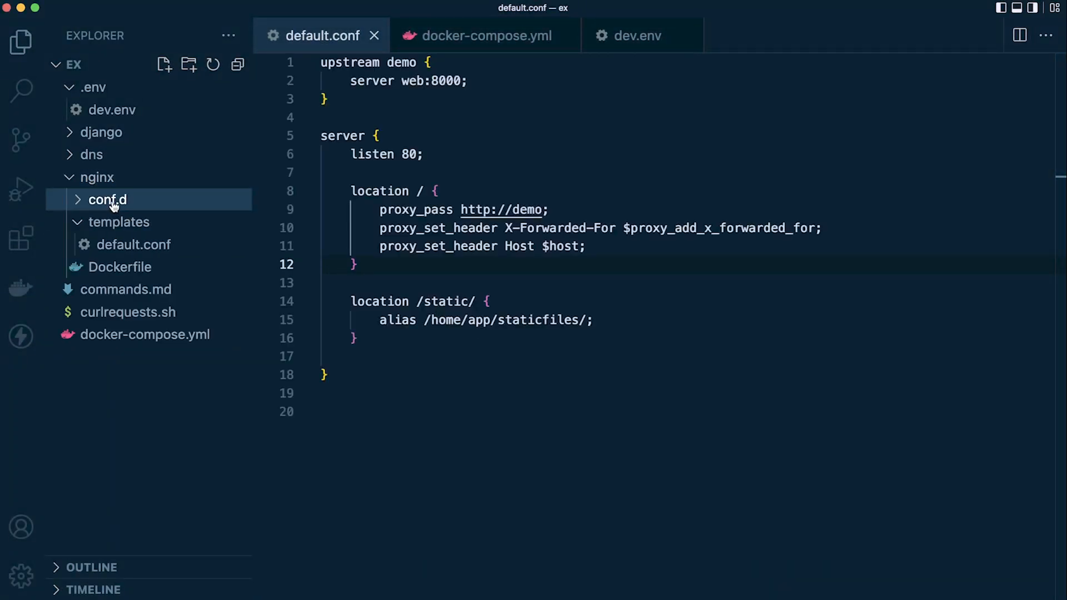
{"action": "left_click", "coordinate": [106, 199]}
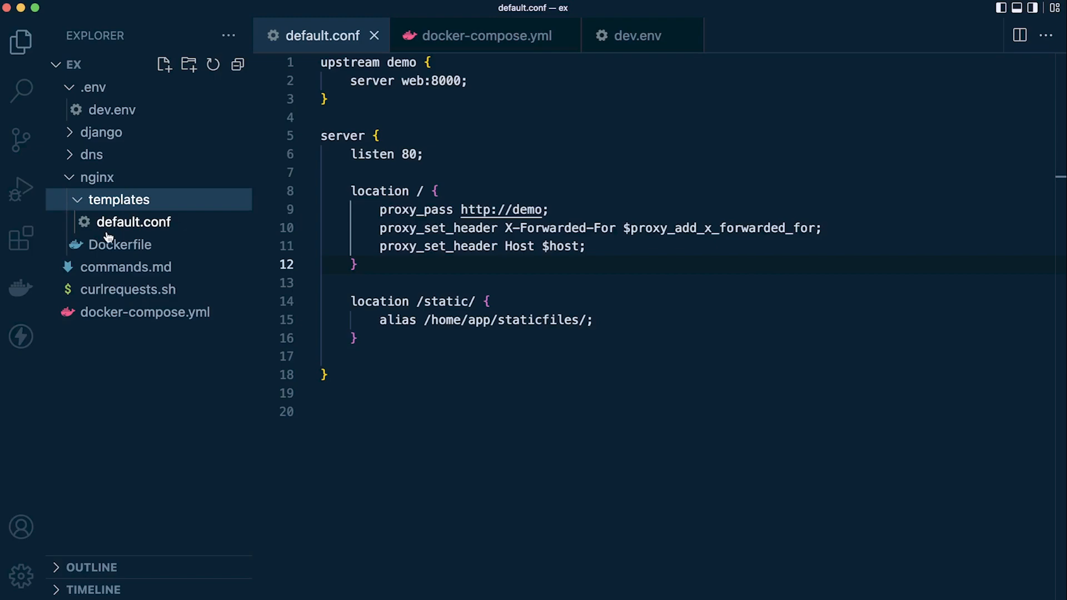
- Comment out the nginx conf.d volume mapping in docker-compose.yml
{"action": "left_click", "coordinate": [485, 35]}
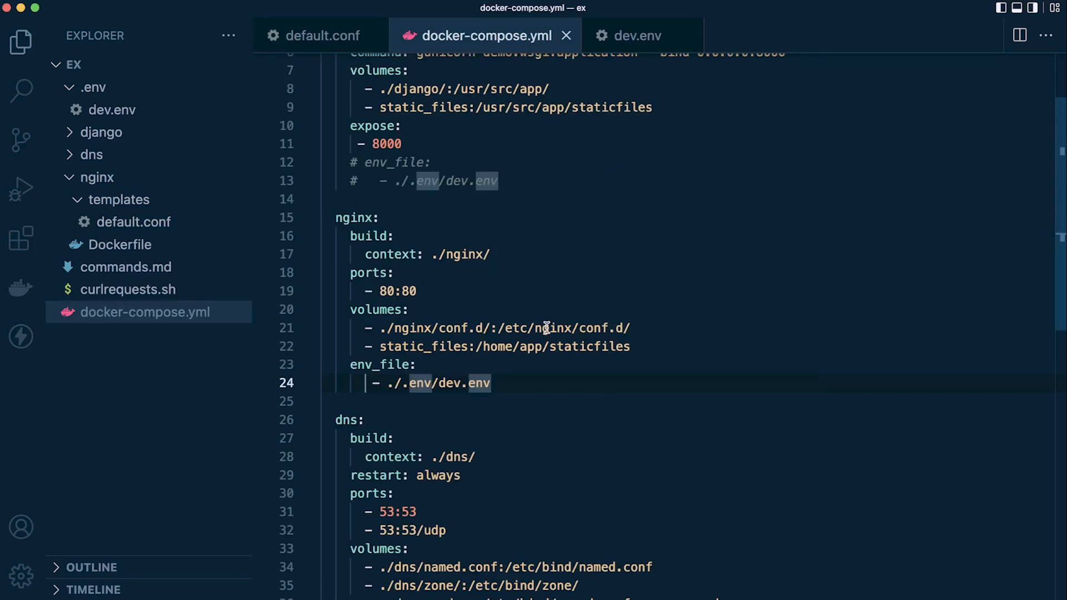
{"action": "mouse_move", "coordinate": [613, 347]}
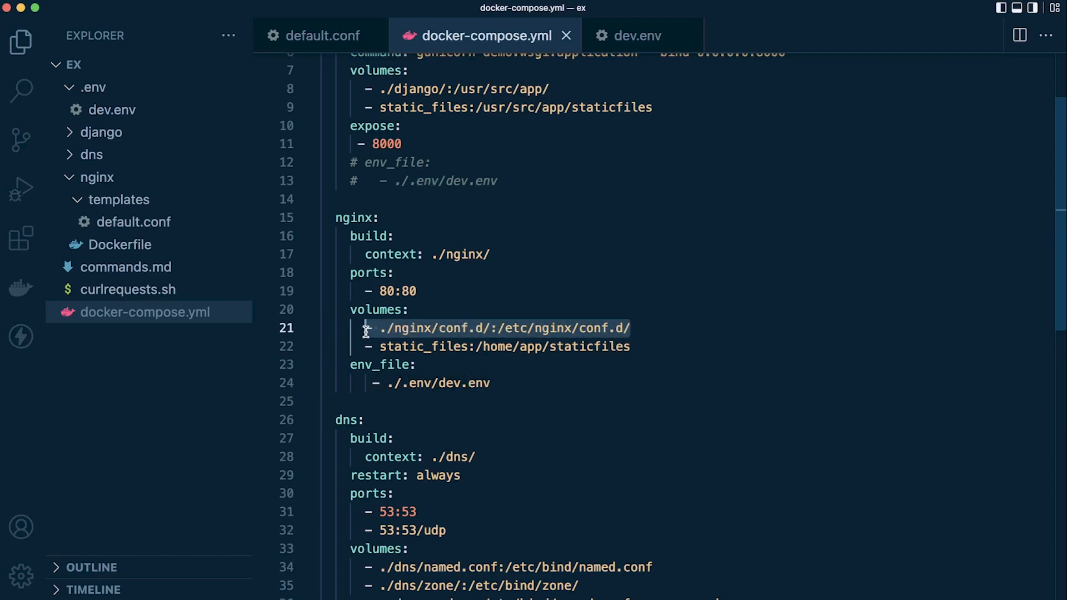
{"action": "key", "text": "Cmd+/"}
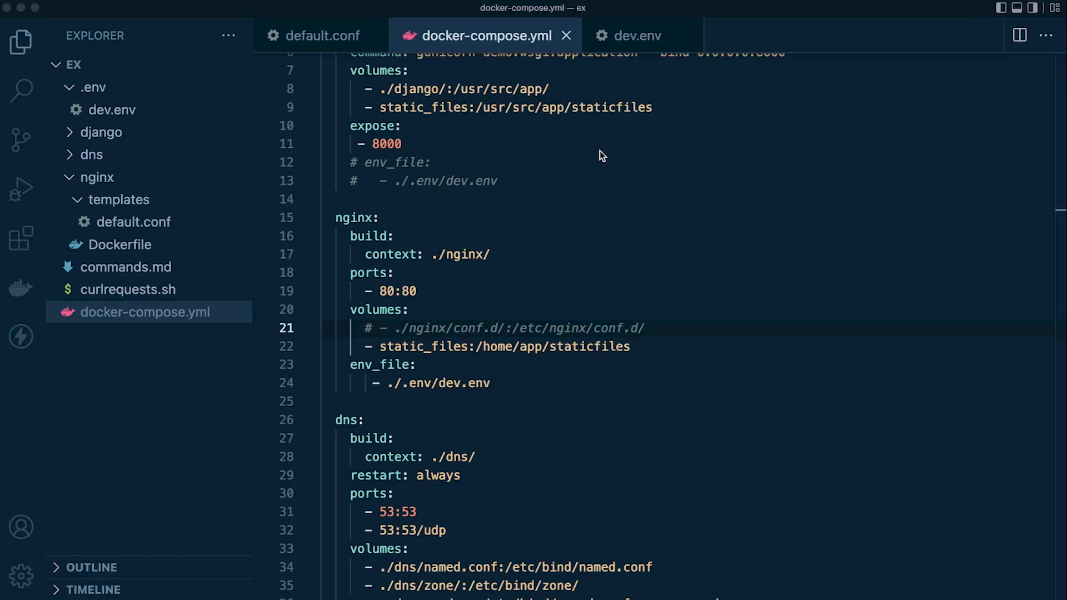
{"action": "key", "text": "Enter"}
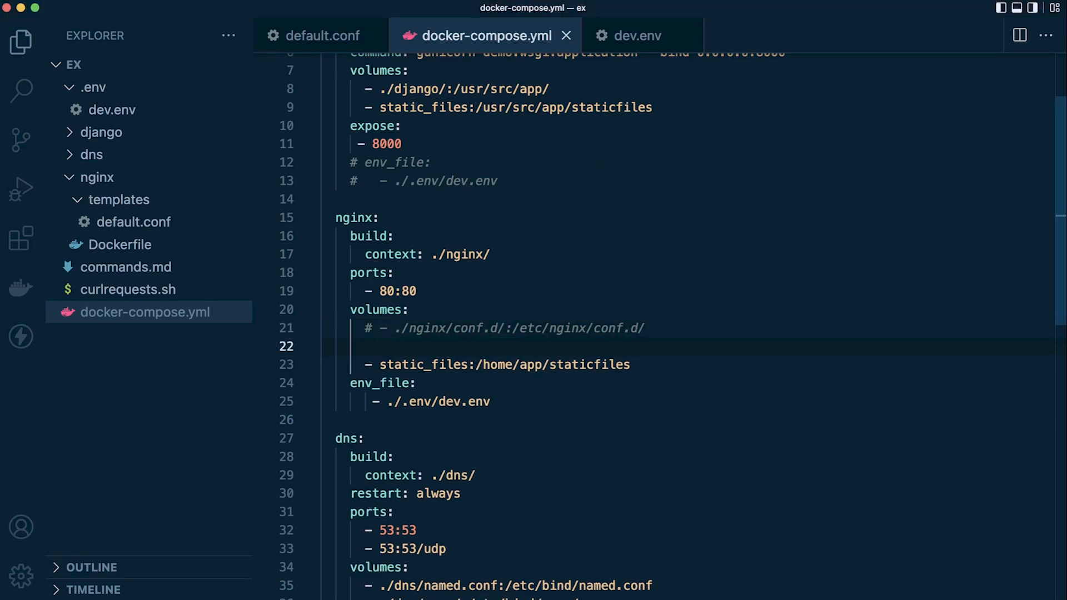
- Add the volume mapping ./nginx/templates/:/etc/nginx/templates under the nginx service
{"action": "type", "text": "- ./"}
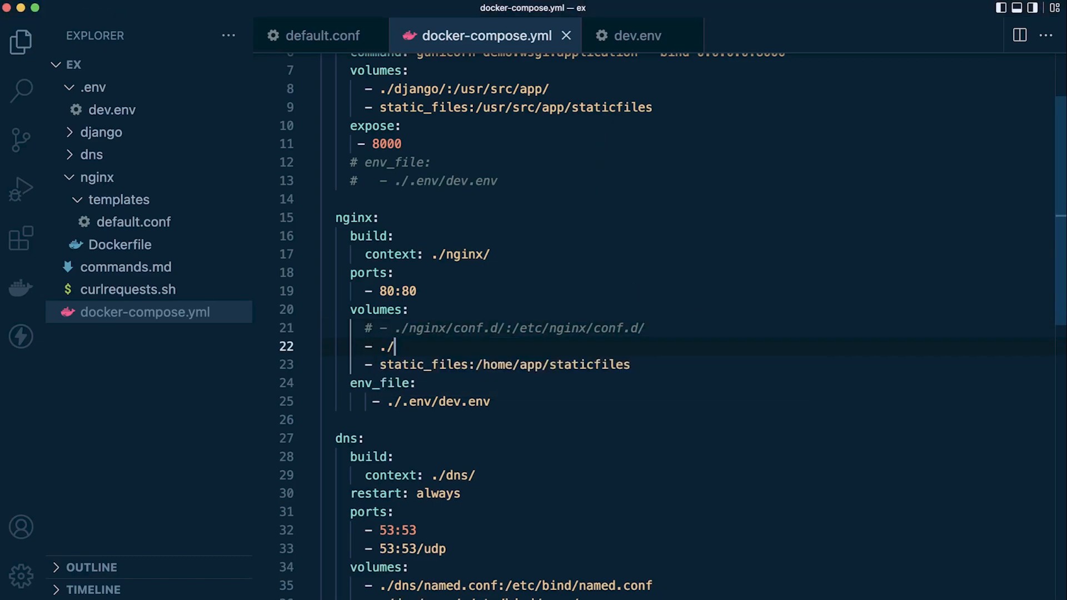
{"action": "type", "text": "nginx."}
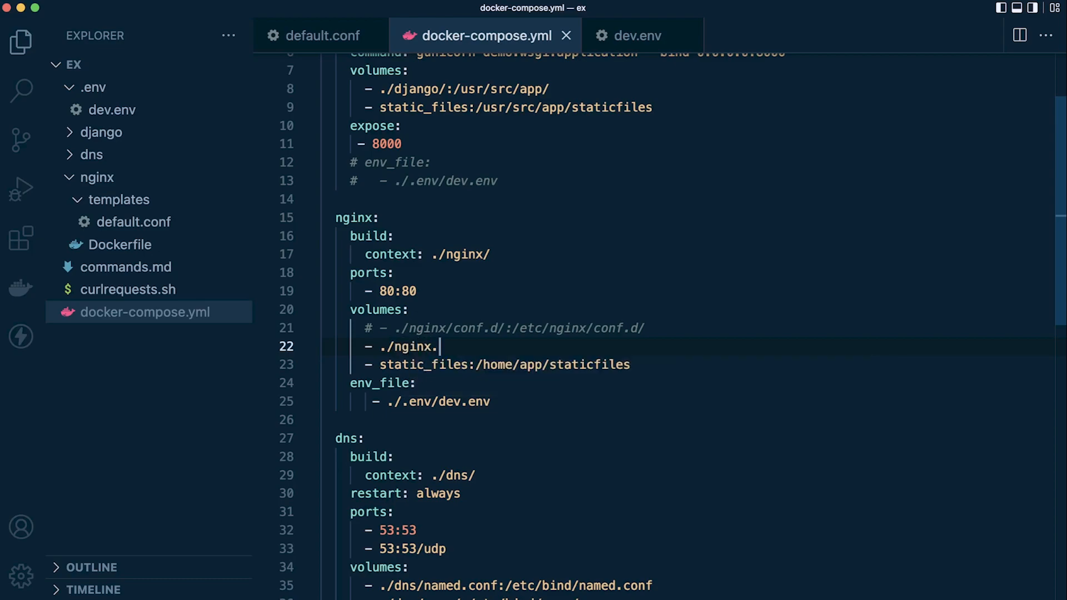
{"action": "type", "text": "/templates"}
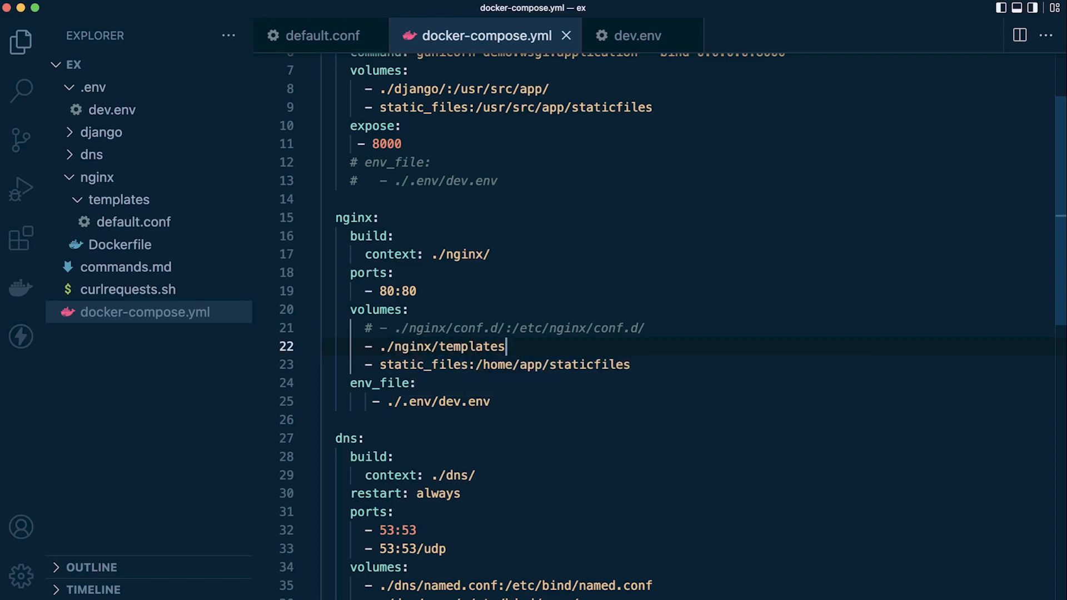
{"action": "type", "text": "/:"}
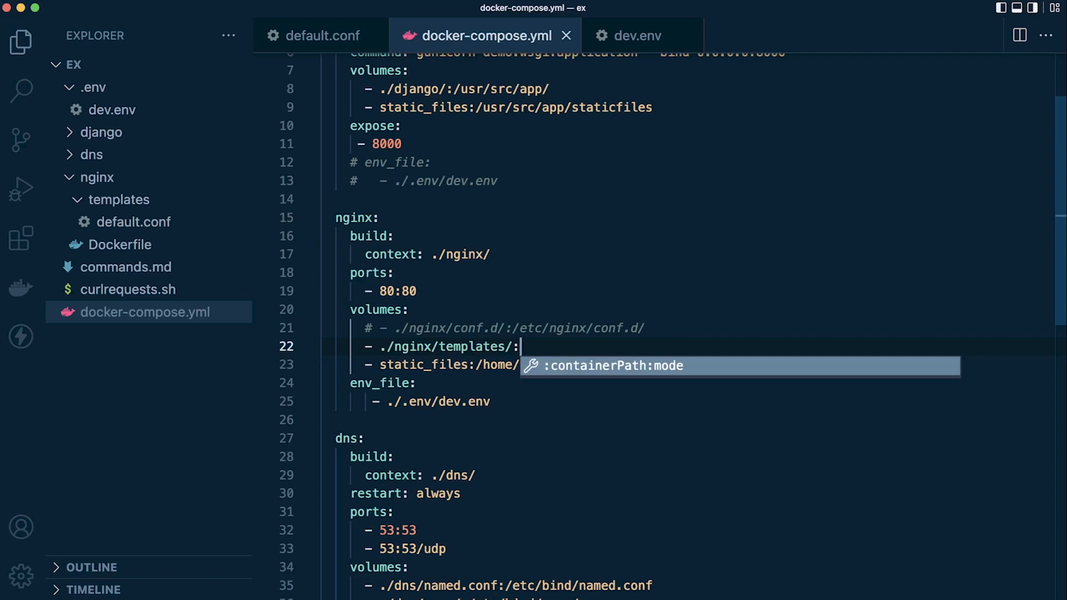
{"action": "type", "text": "etc"}
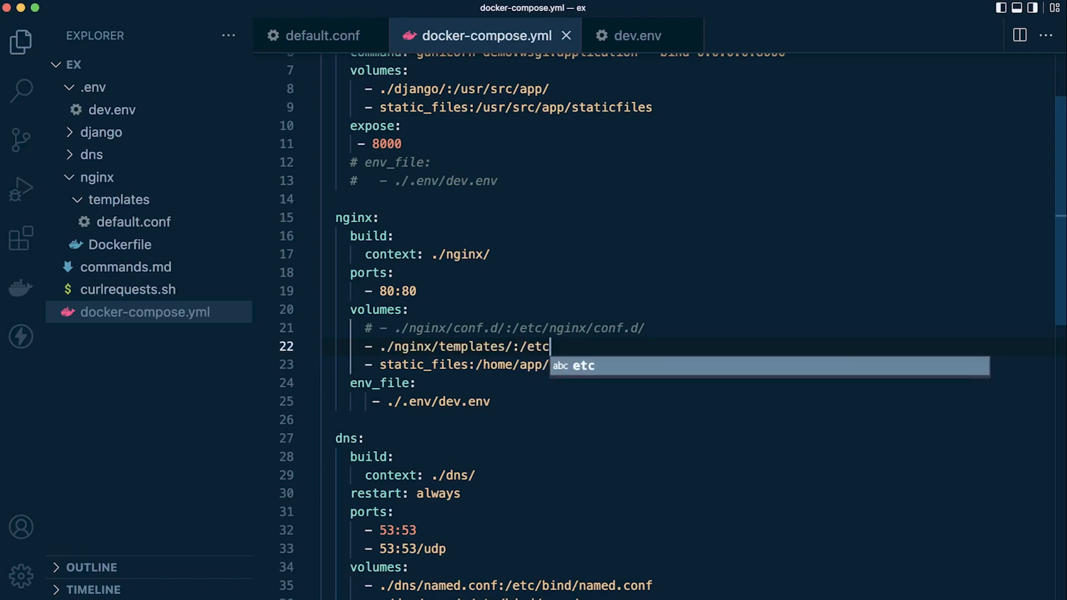
{"action": "type", "text": "/gninx"}
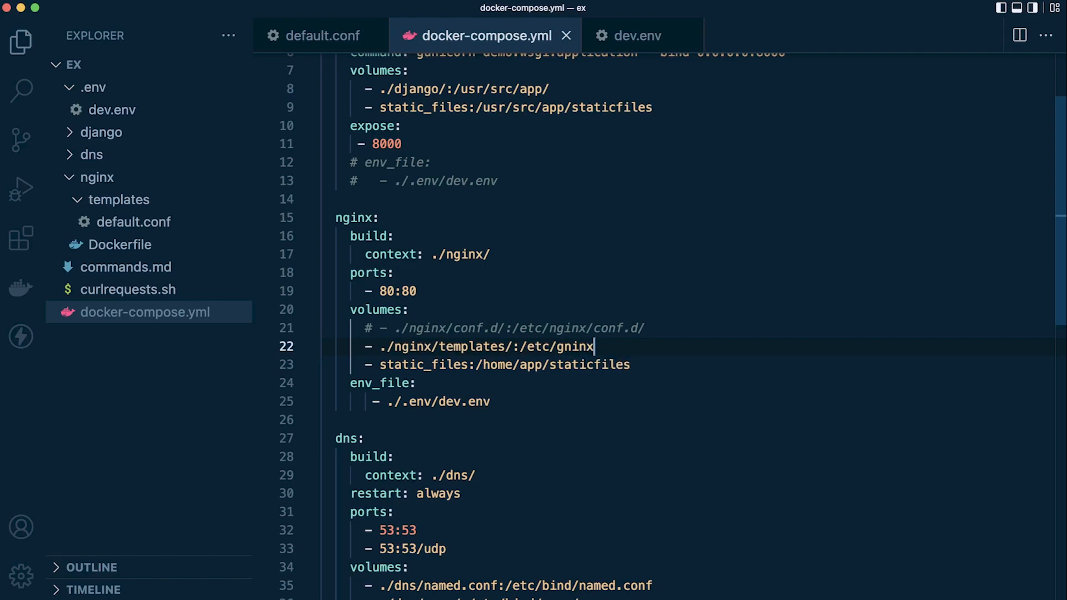
{"action": "key", "text": "Backspace"}
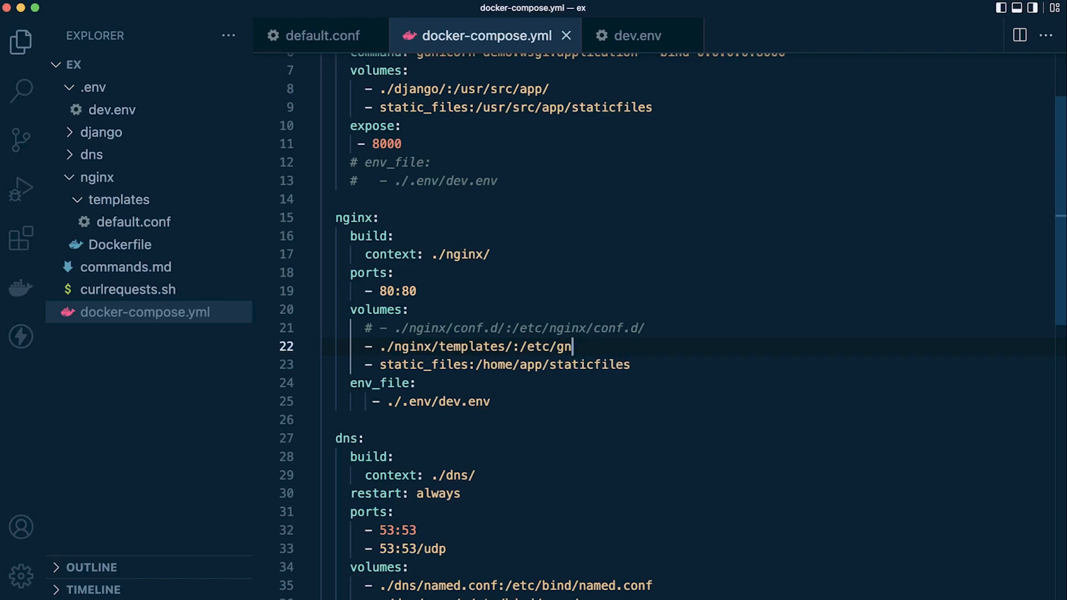
{"action": "type", "text": "inx/"}
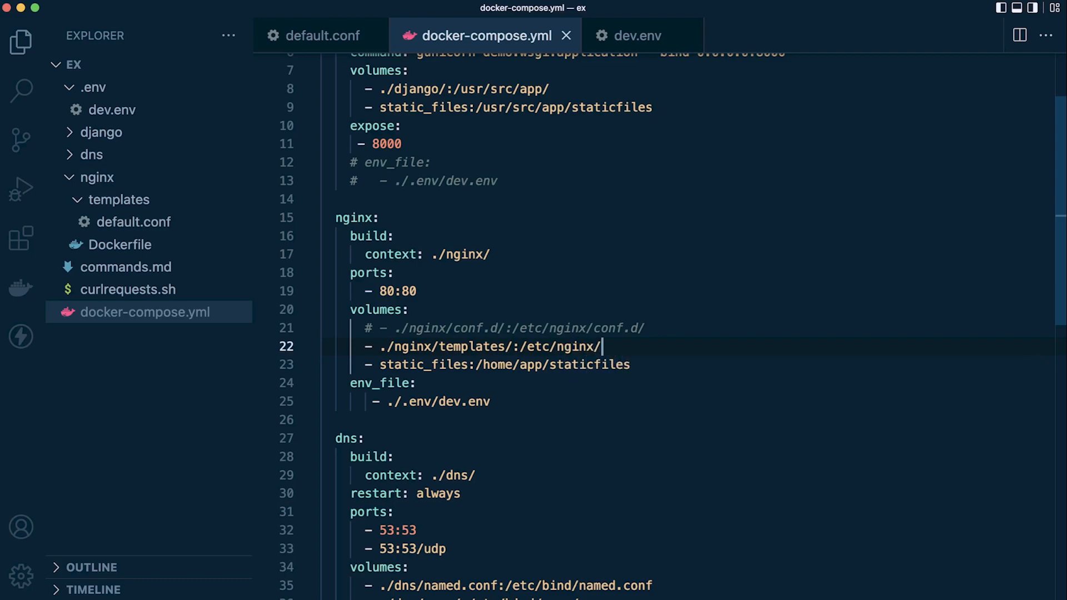
{"action": "type", "text": "templtes"}
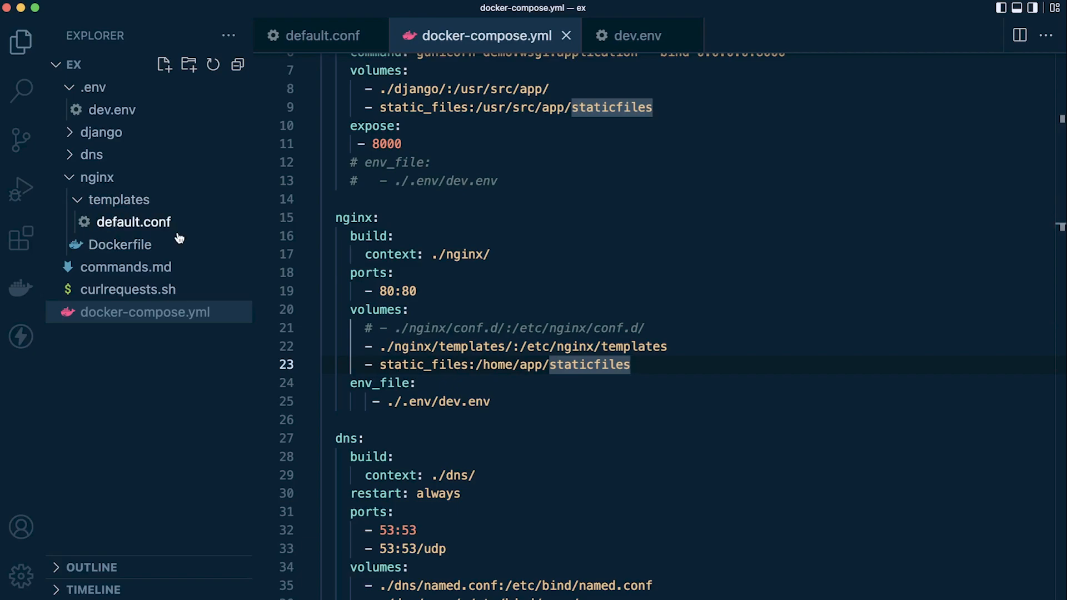
{"action": "mouse_move", "coordinate": [135, 222]}
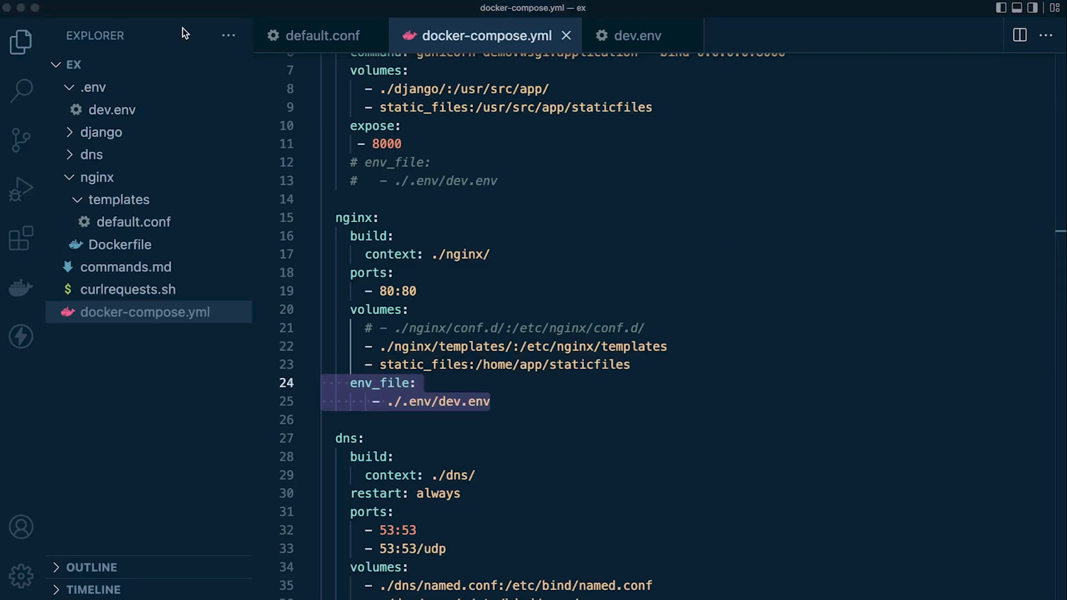
- Define NGINX_PORT=80 in dev.env
{"action": "left_click", "coordinate": [111, 110]}
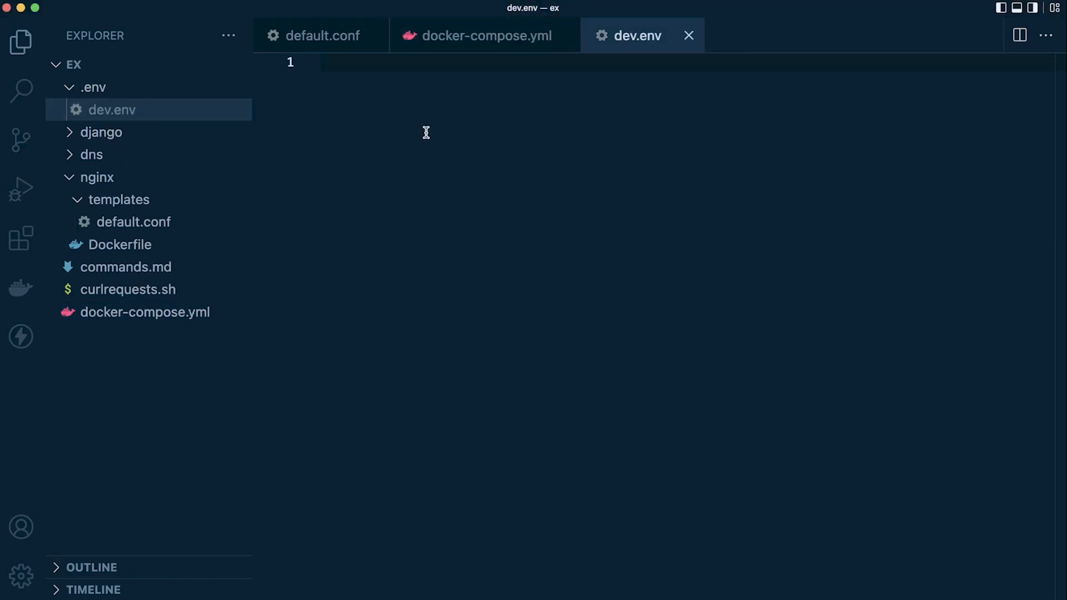
{"action": "type", "text": "NGINX_"}
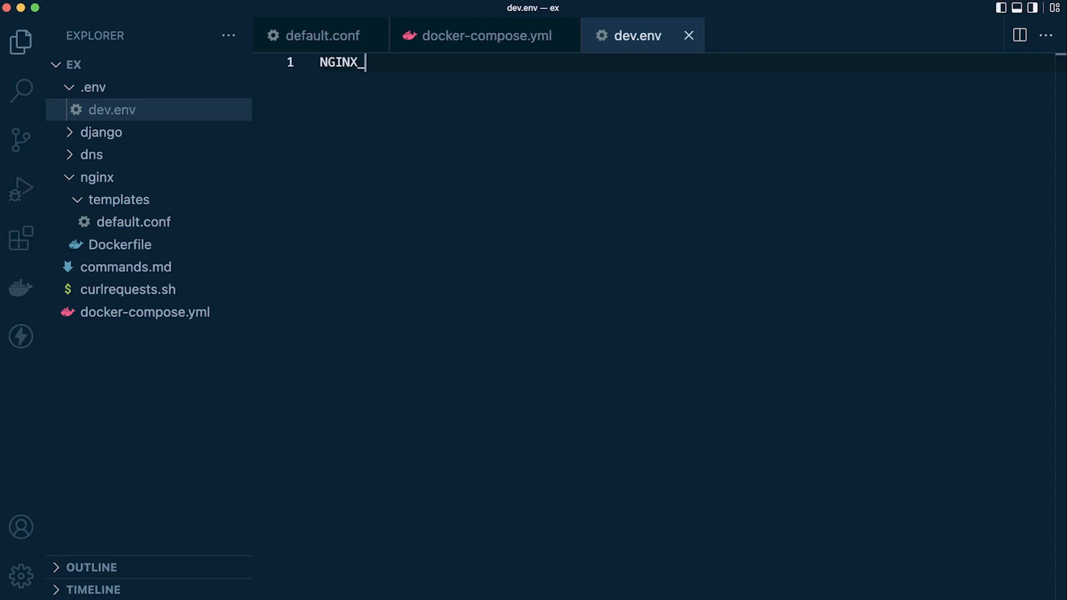
{"action": "type", "text": "PORT=80"}
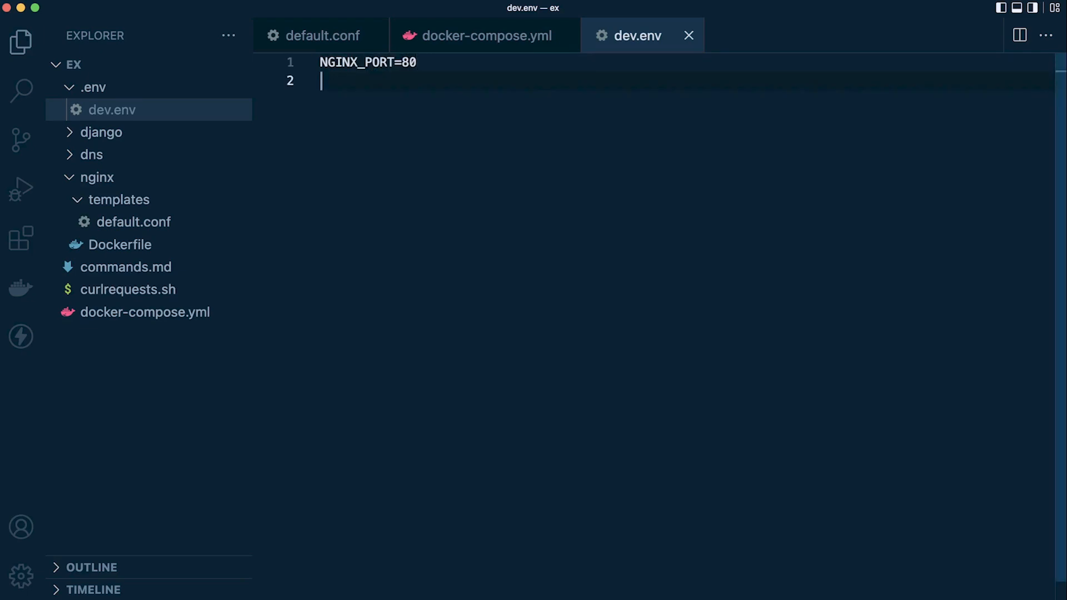
- Define NGINX_UPSTREAM=demo in dev.env and return to docker-compose.yml
{"action": "type", "text": "NGINX"}
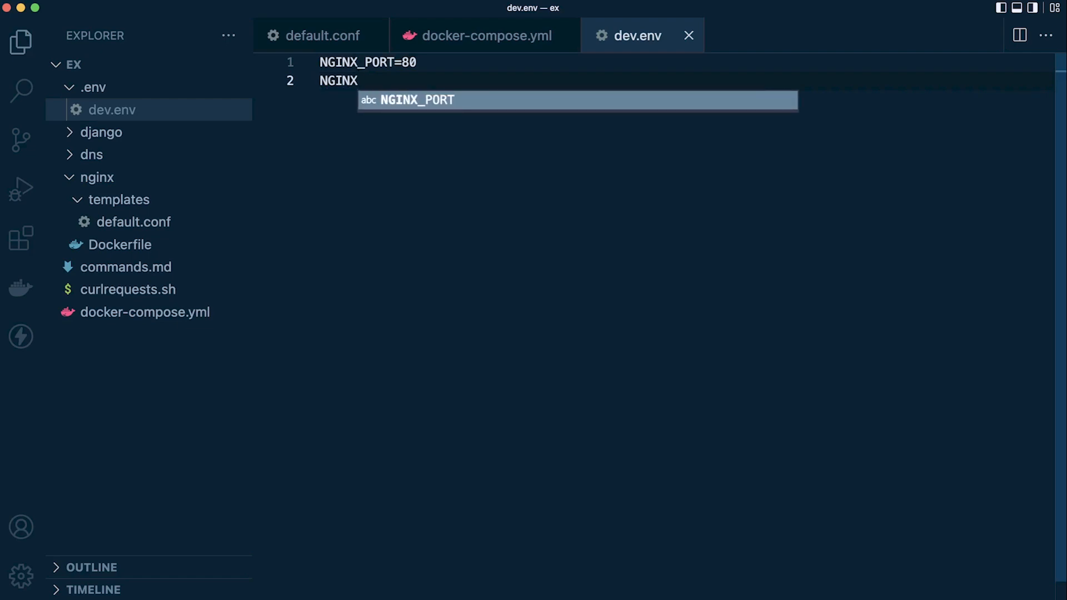
{"action": "type", "text": "_UP"}
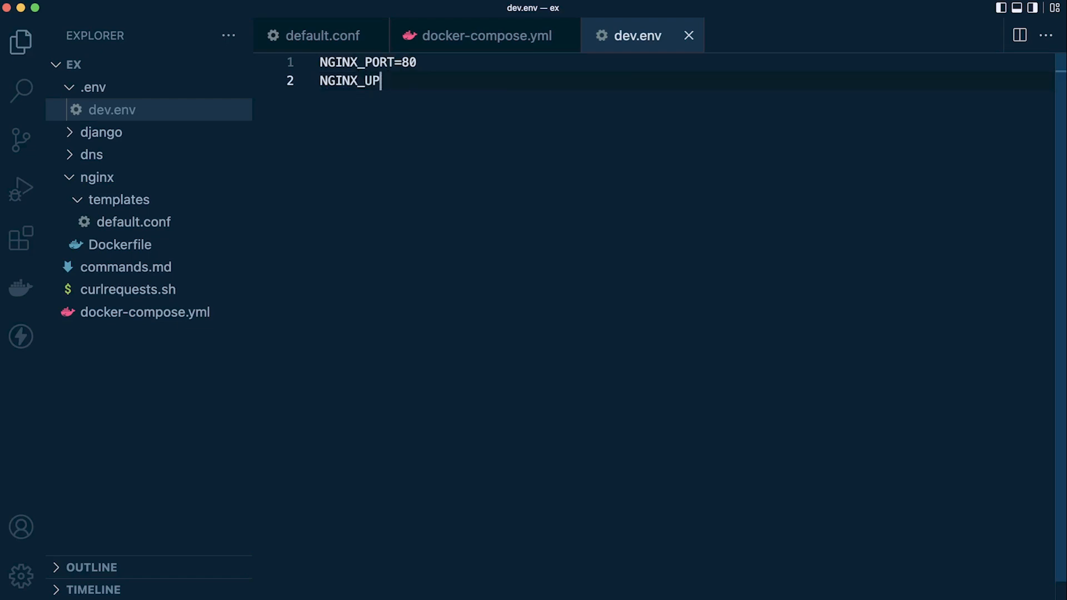
{"action": "type", "text": "TREAM"}
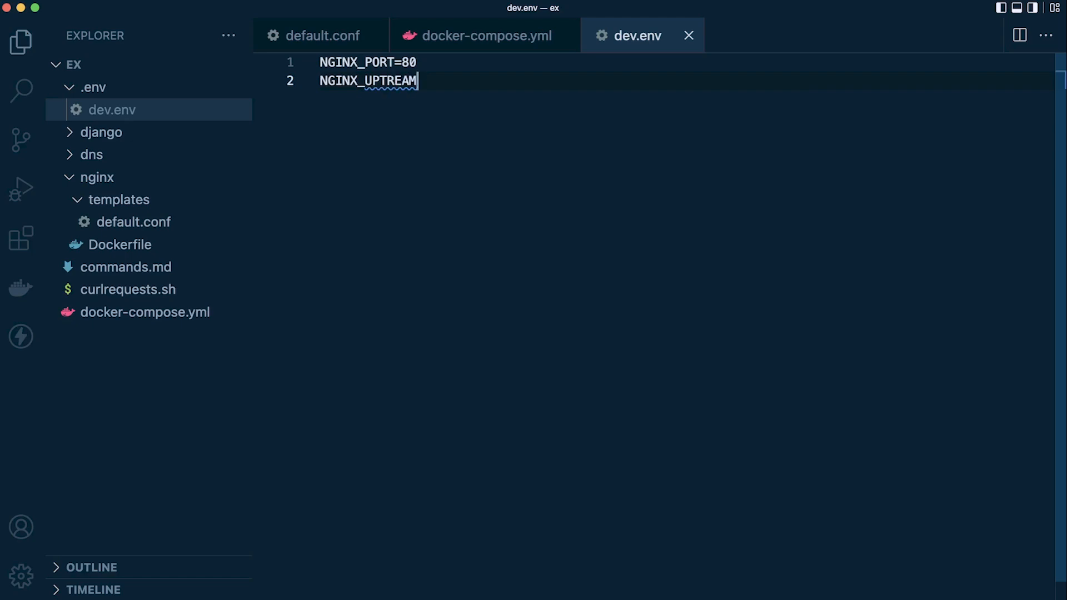
{"action": "key", "text": "Backspace"}
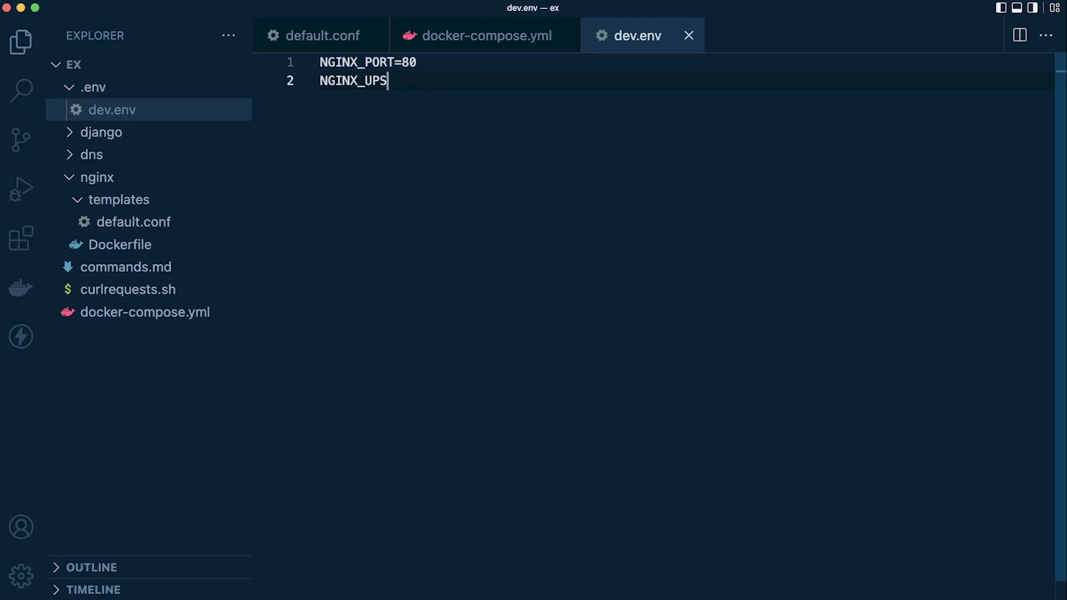
{"action": "type", "text": "TREAM"}
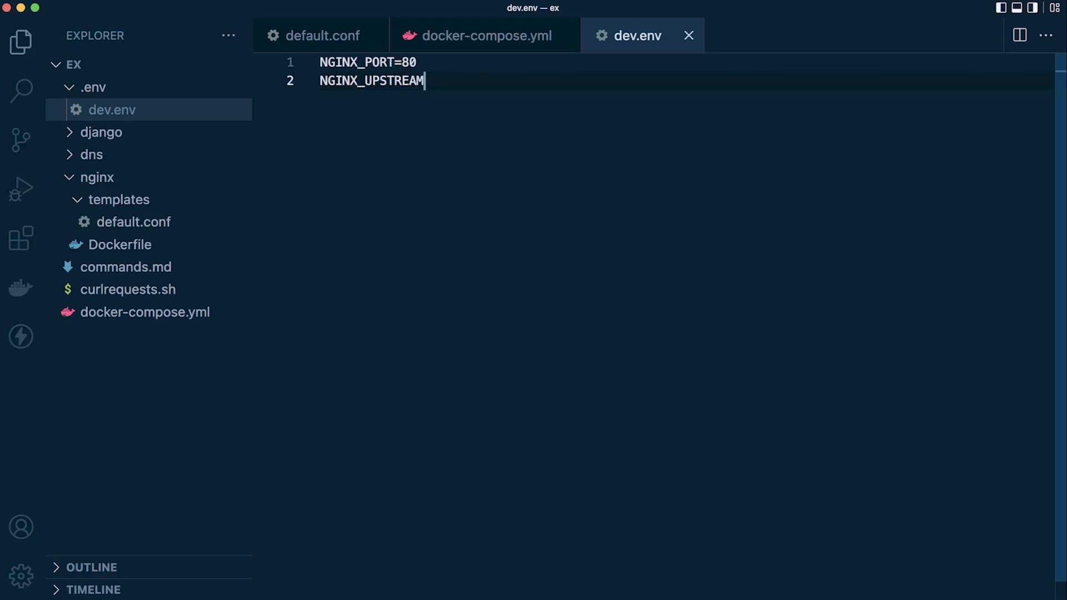
{"action": "type", "text": "=demo"}
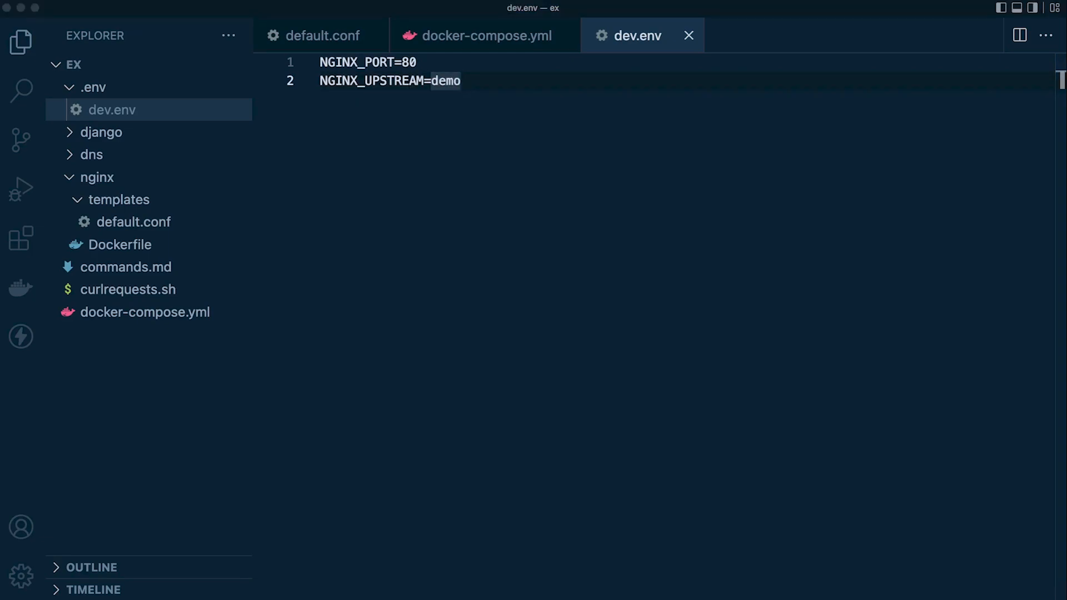
{"action": "left_click", "coordinate": [484, 35]}
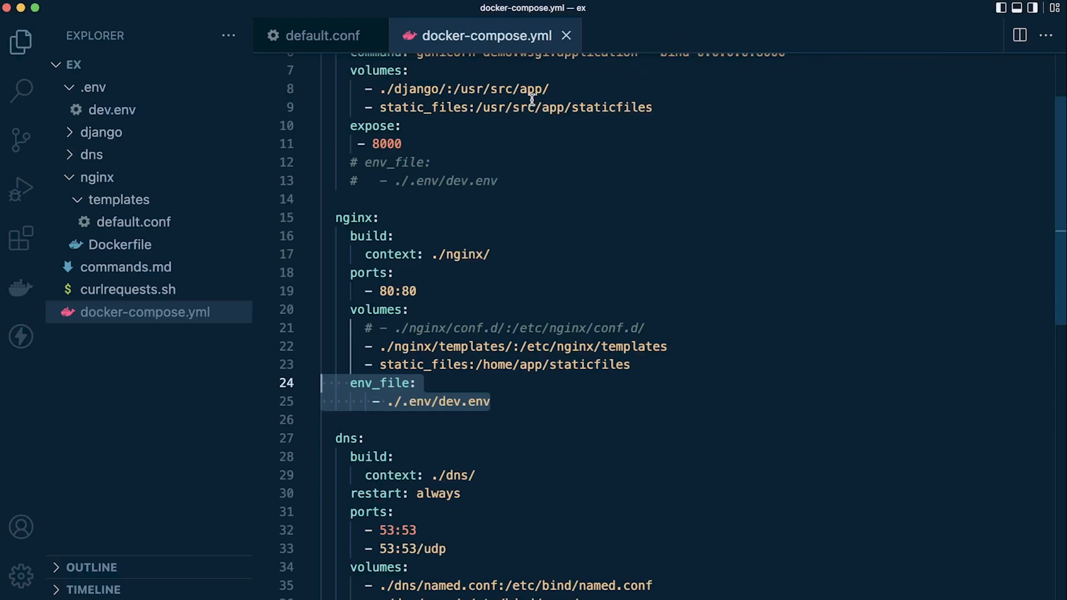
{"action": "mouse_move", "coordinate": [168, 246]}
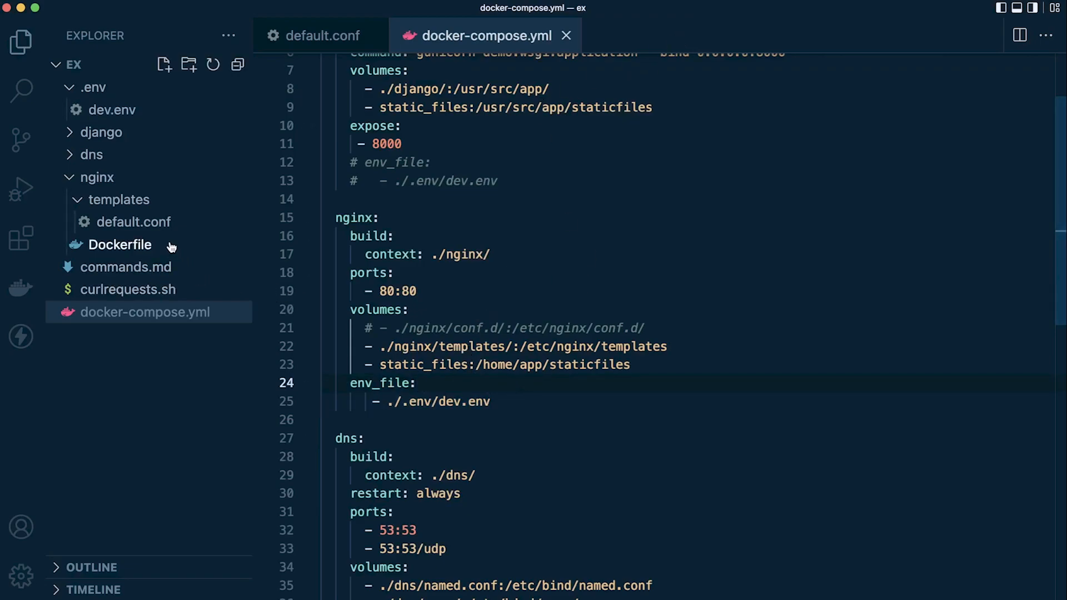
- Bring up the default.conf template showing the upstream demo block
{"action": "left_click", "coordinate": [320, 36]}
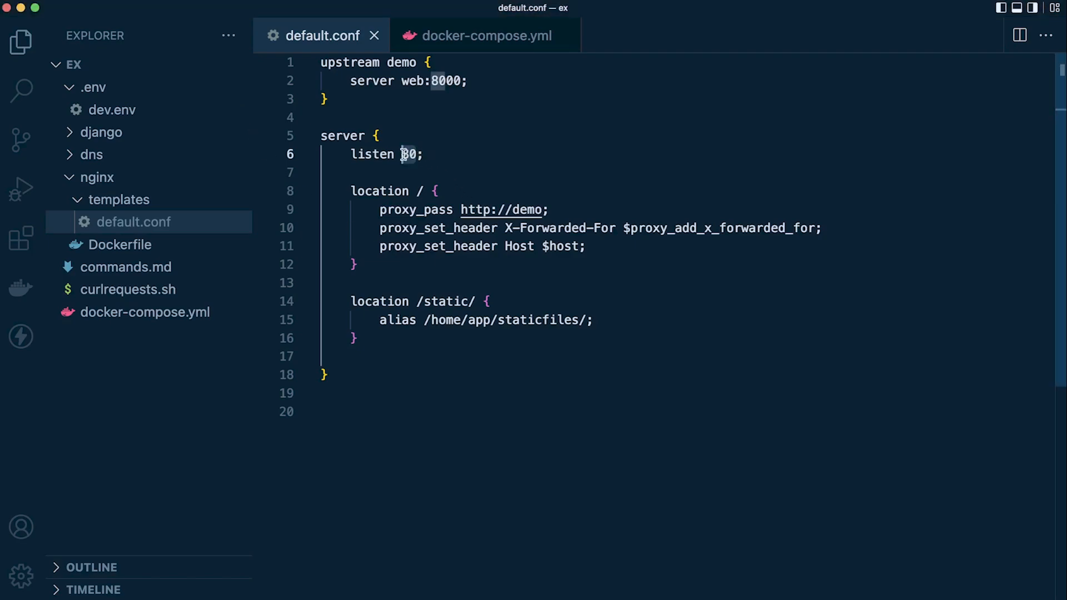
- Replace the hard-coded port 80 with listen ${NGINX_PORT}
{"action": "key", "text": "Backspace"}
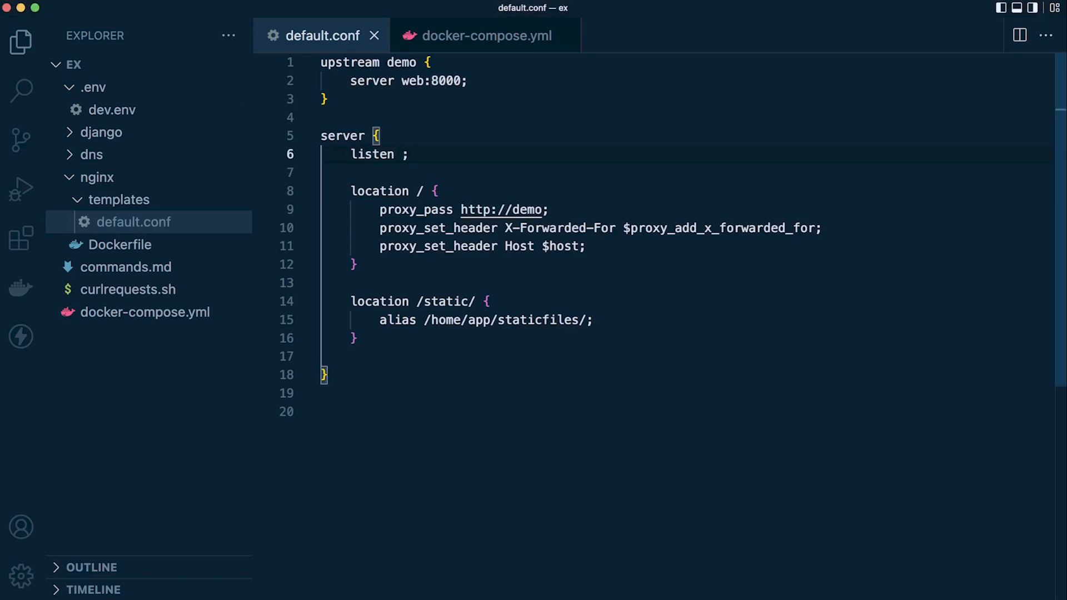
{"action": "type", "text": "${"}
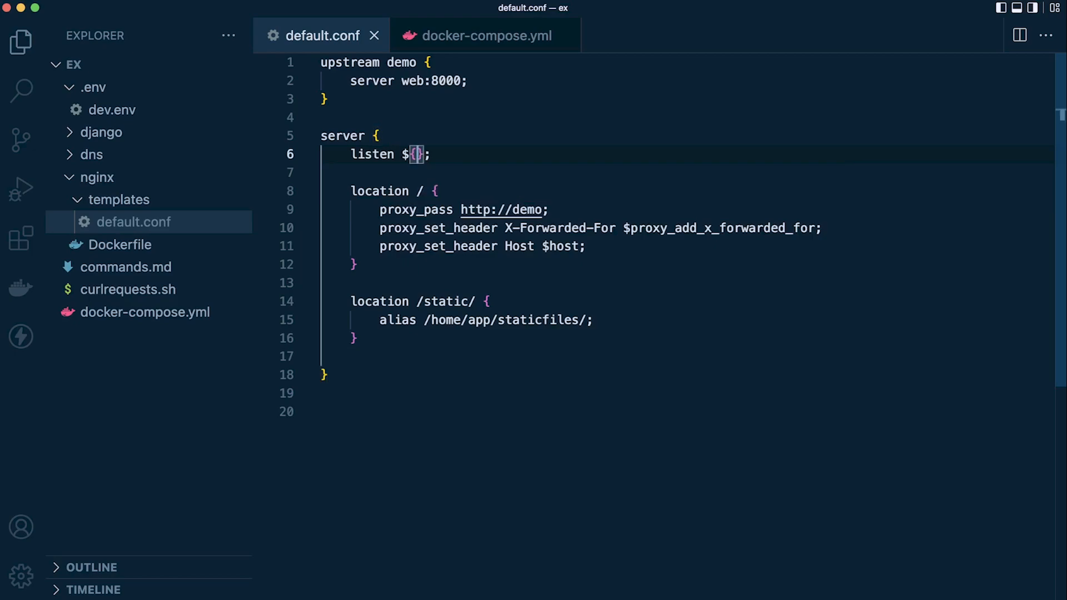
{"action": "type", "text": "NGIN"}
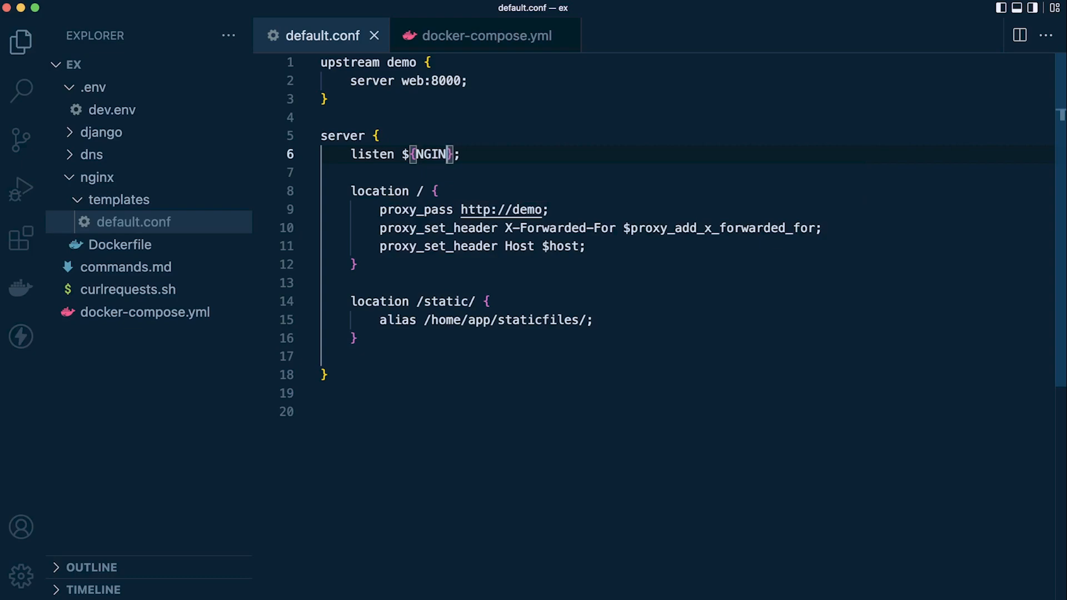
{"action": "type", "text": "_PO"}
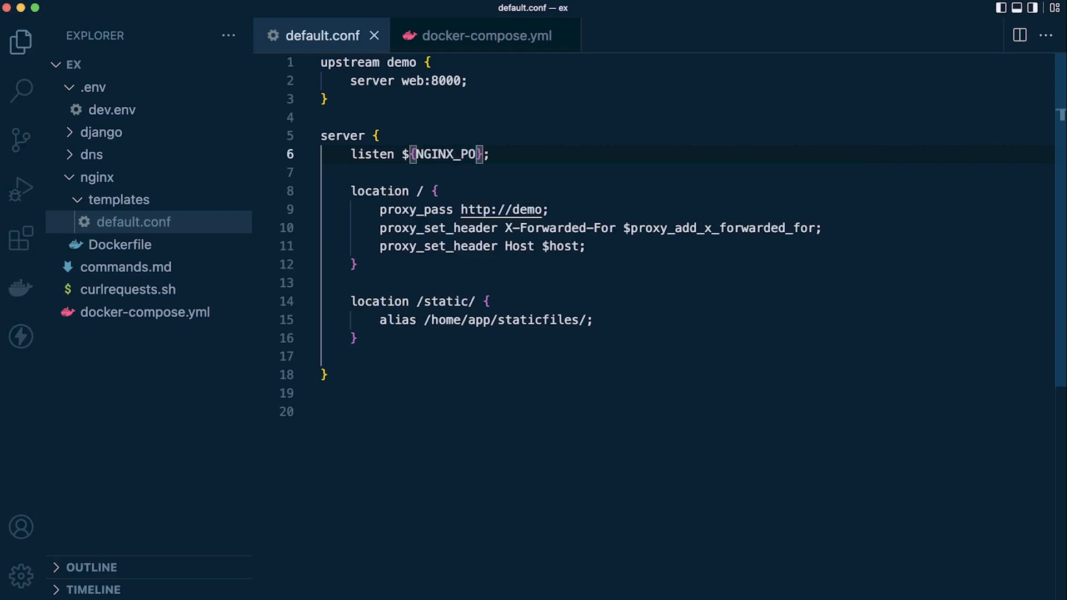
{"action": "type", "text": "RT"}
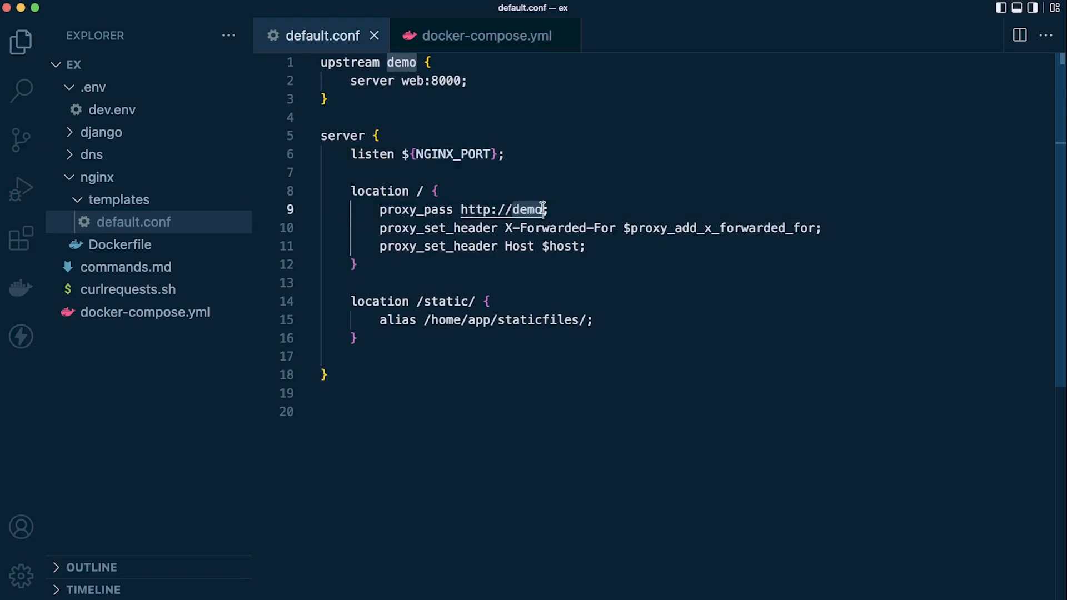
{"action": "type", "text": "${NGINX_PORT}"}
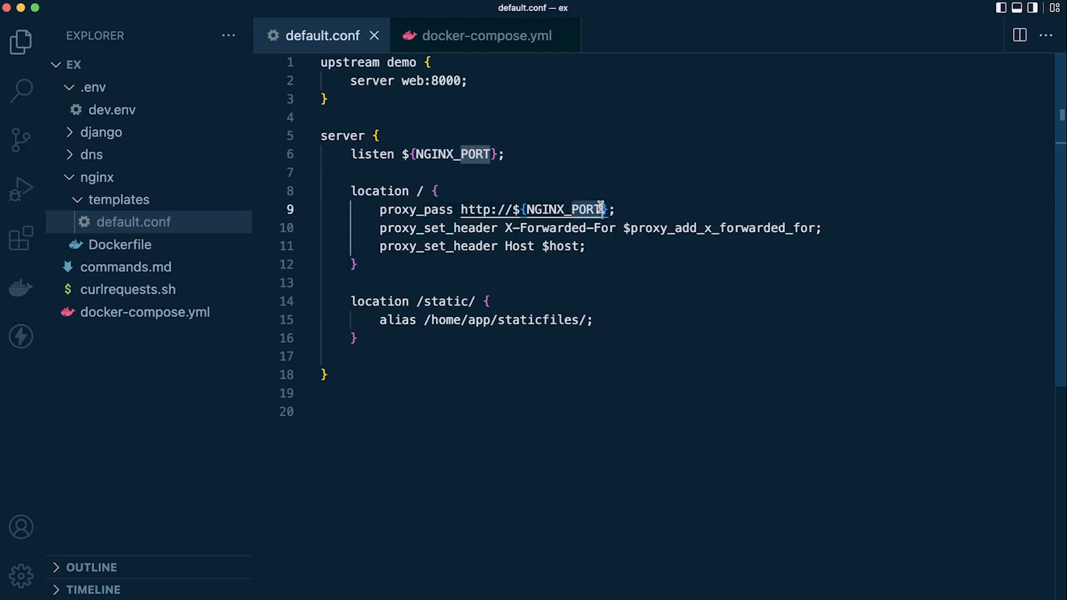
{"action": "type", "text": "NGINX_UP"}
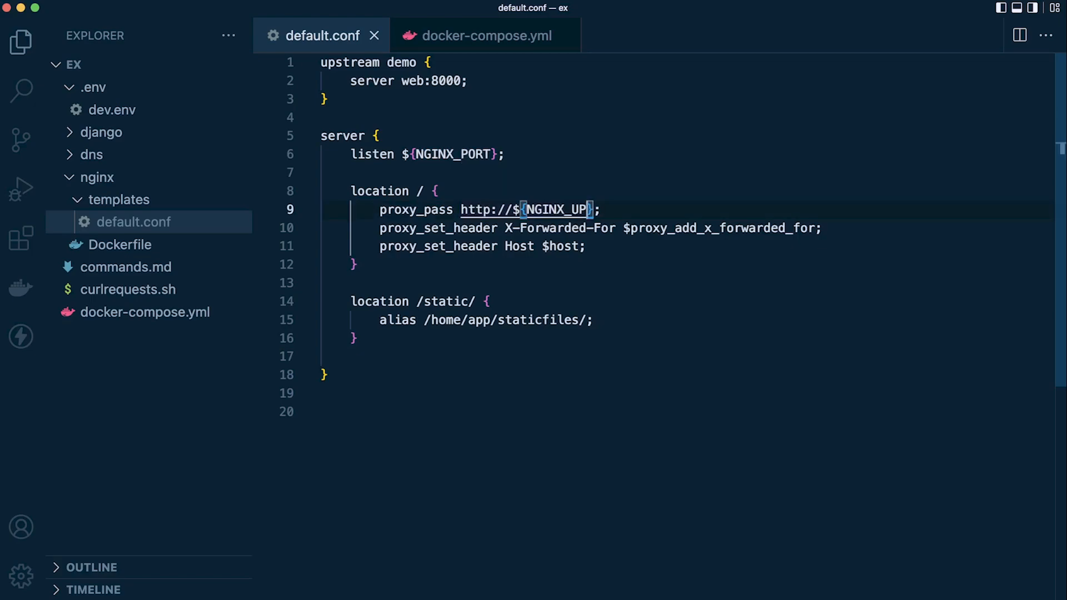
{"action": "type", "text": "STREAM"}
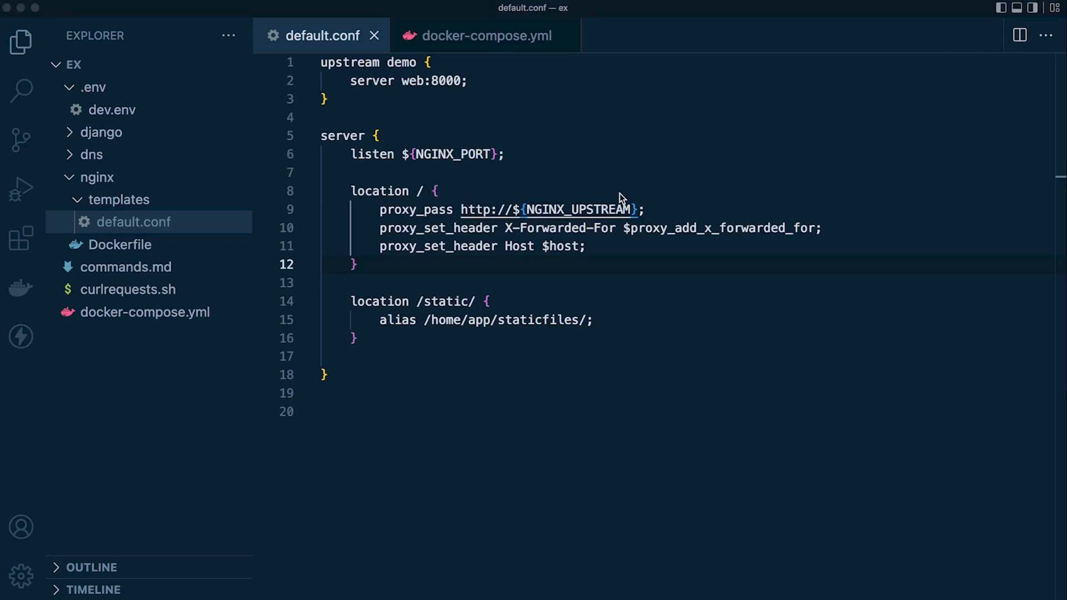
{"action": "mouse_move", "coordinate": [608, 199]}
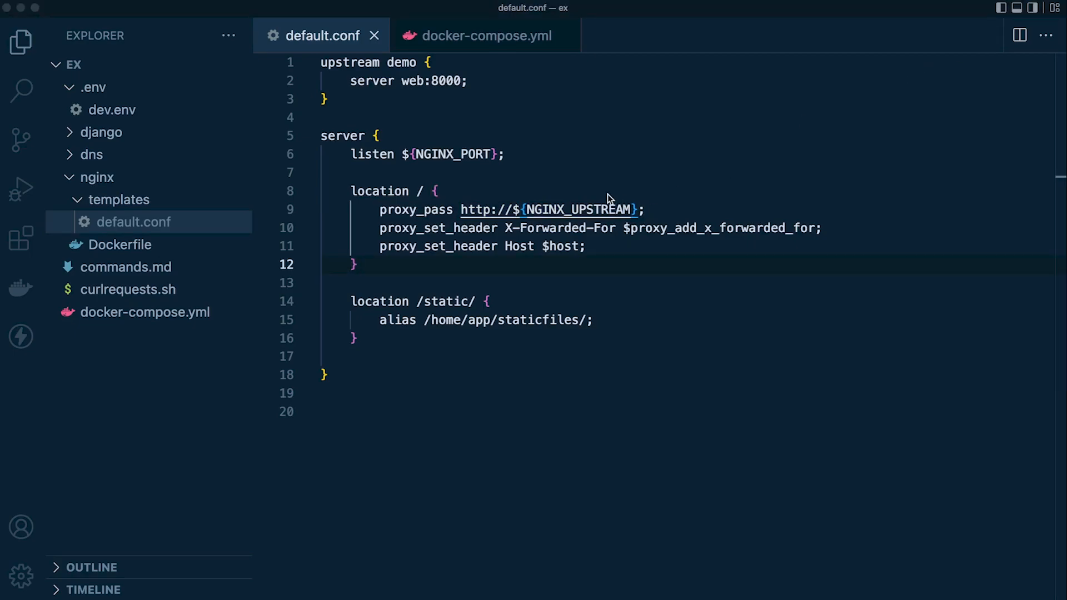
{"action": "mouse_move", "coordinate": [578, 222]}
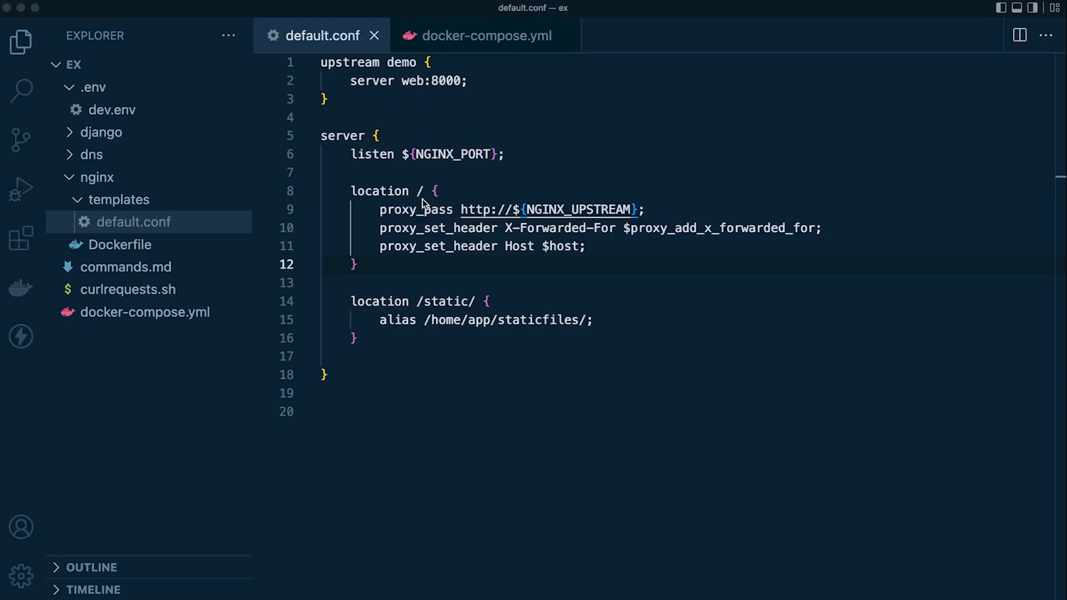
{"action": "mouse_move", "coordinate": [119, 113]}
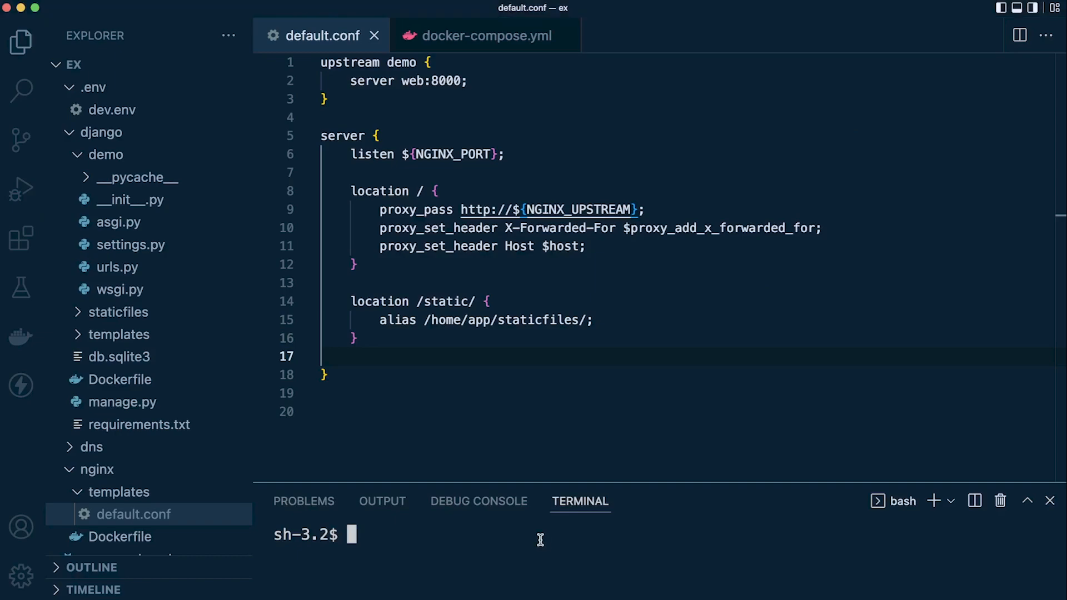
- Run docker-compose up and check the dns, nginx and web containers in the Docker sidebar
{"action": "type", "text": "docker-compose up"}
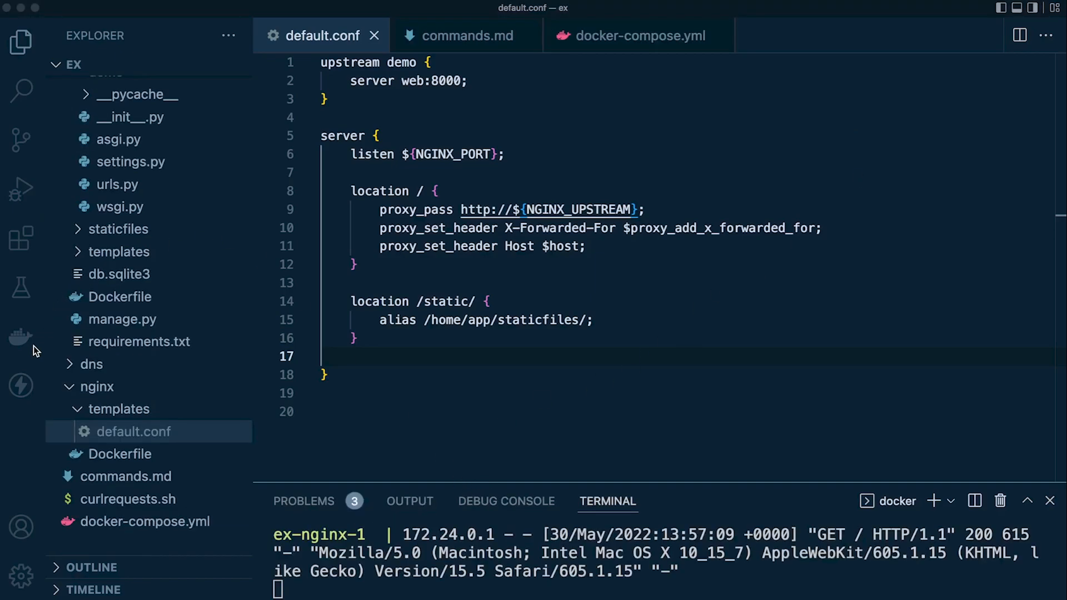
{"action": "left_click", "coordinate": [20, 338]}
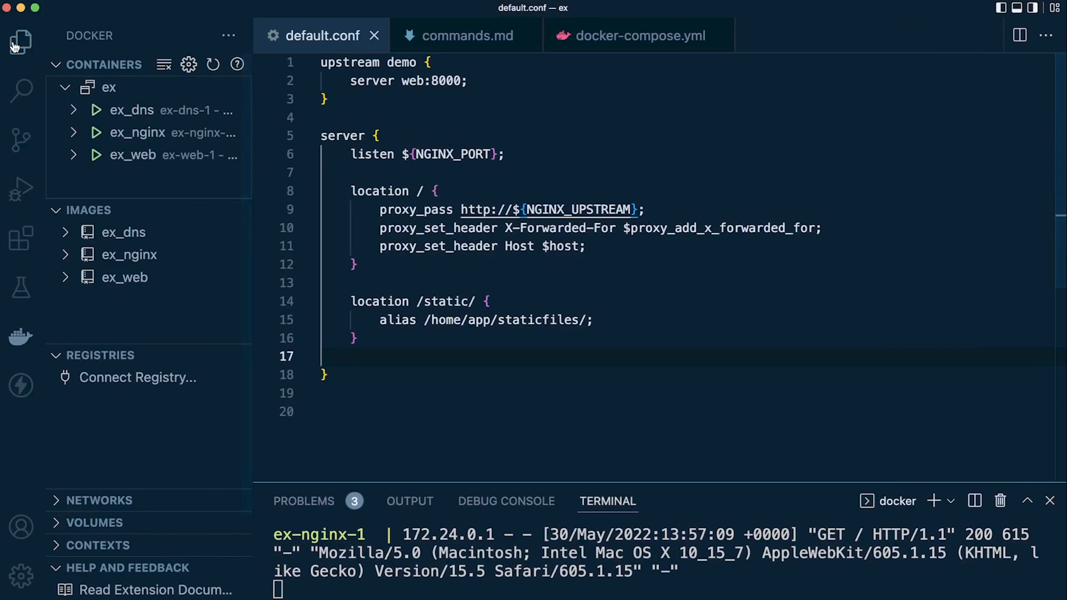
{"action": "left_click", "coordinate": [20, 42]}
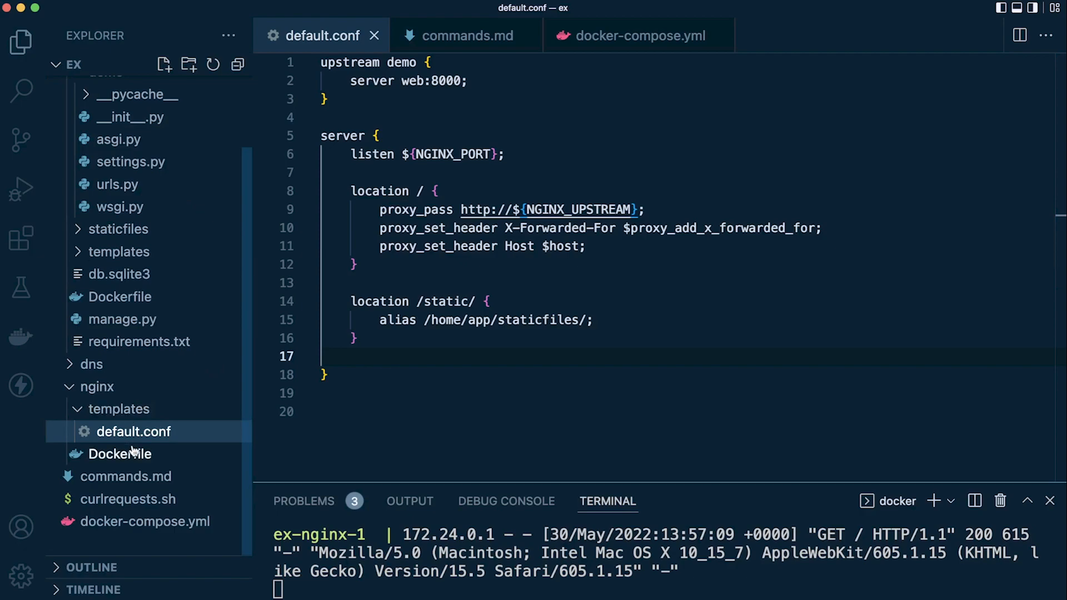
{"action": "mouse_move", "coordinate": [126, 443]}
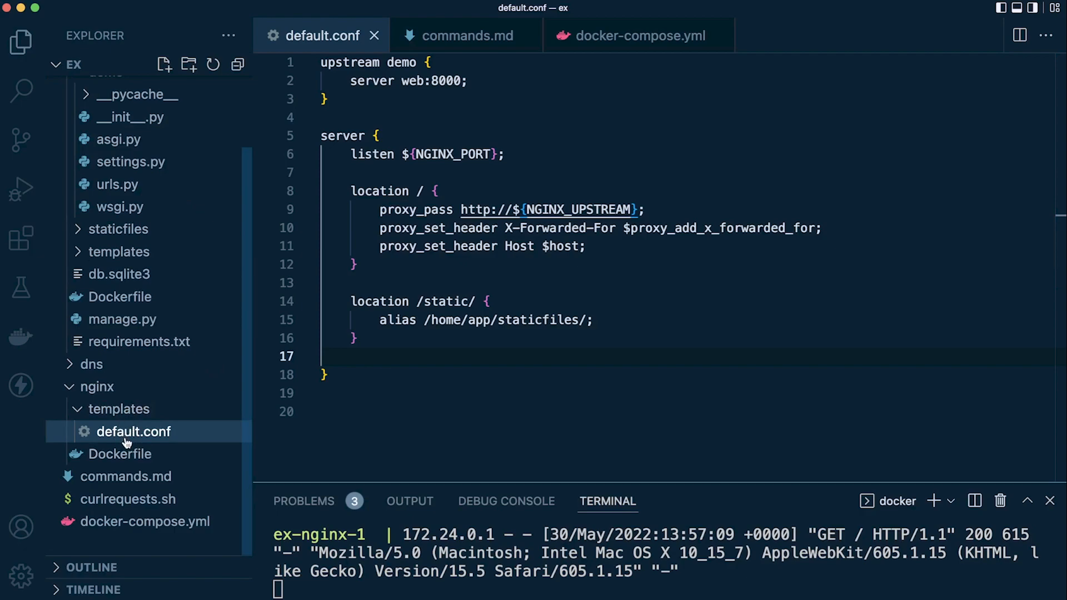
{"action": "mouse_move", "coordinate": [134, 432]}
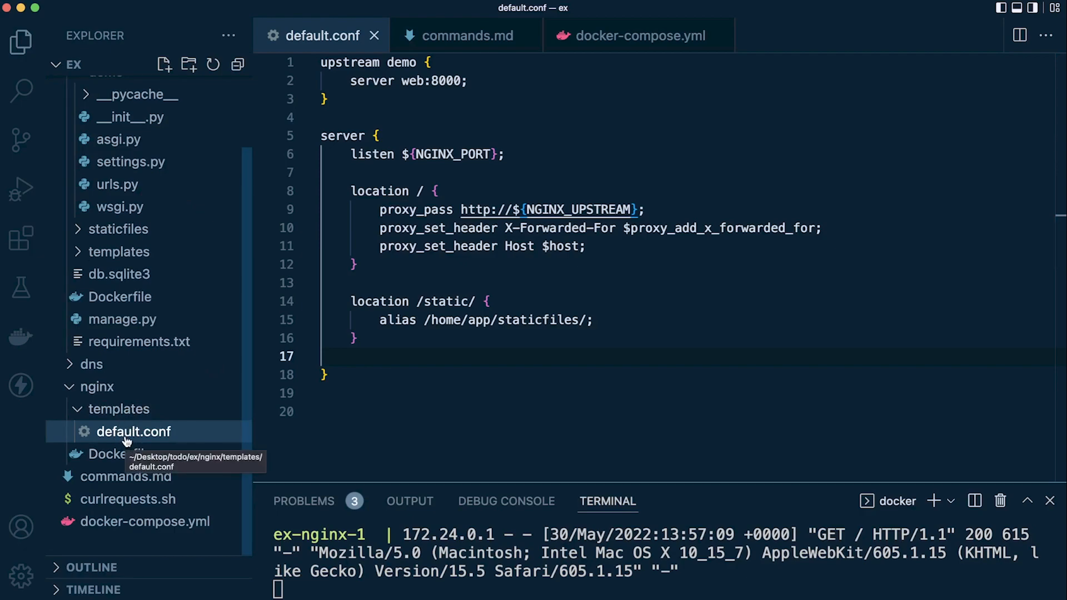
- Rename nginx templates/default.conf to default.conf.template via the Explorer context menu
{"action": "right_click", "coordinate": [135, 431]}
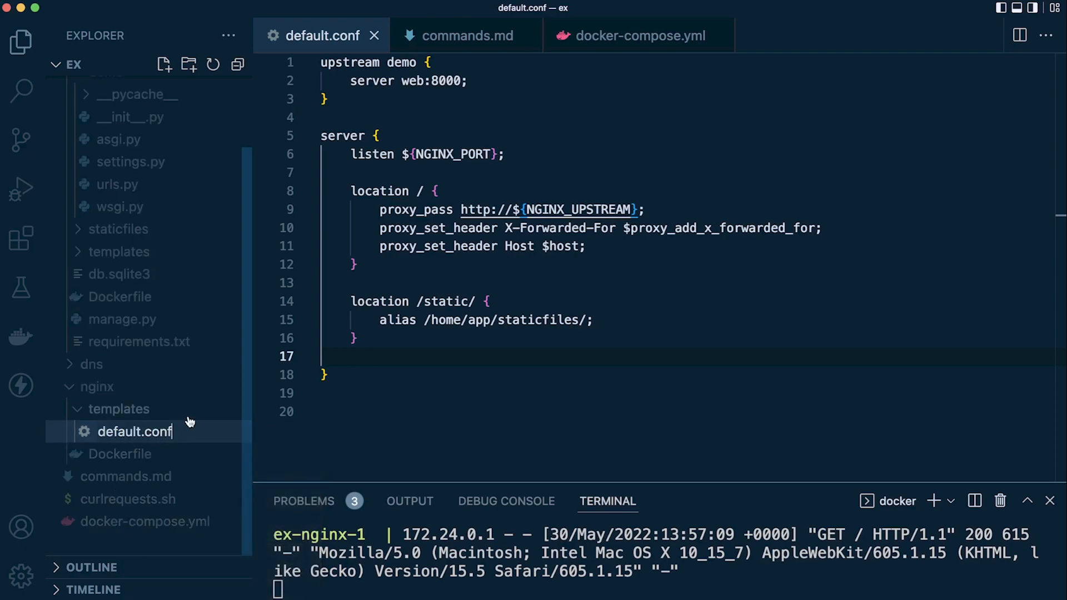
{"action": "type", "text": ".template"}
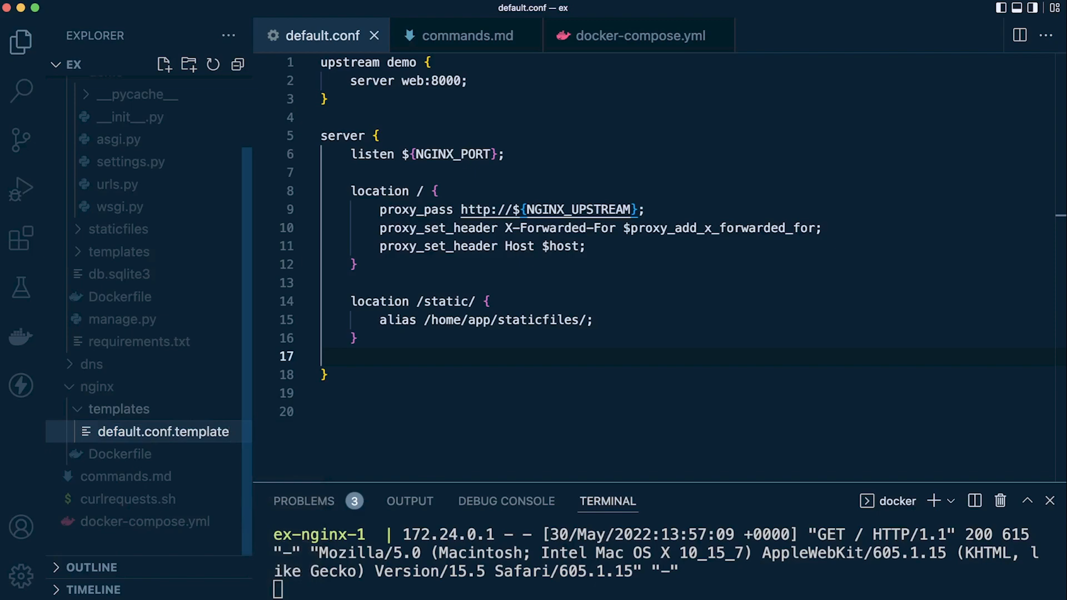
{"action": "left_click", "coordinate": [162, 431]}
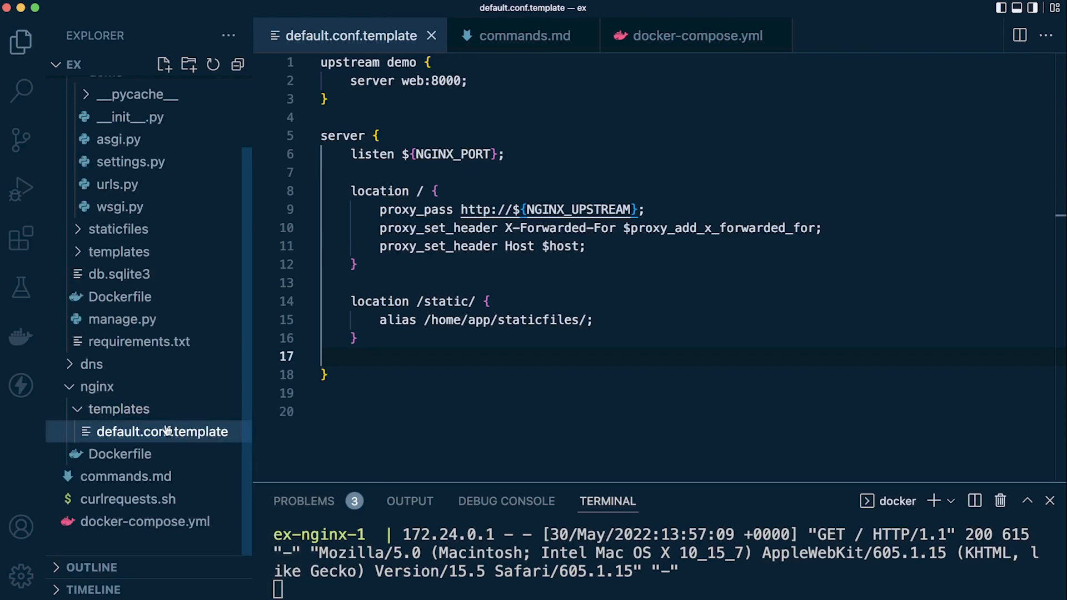
{"action": "left_click", "coordinate": [162, 432]}
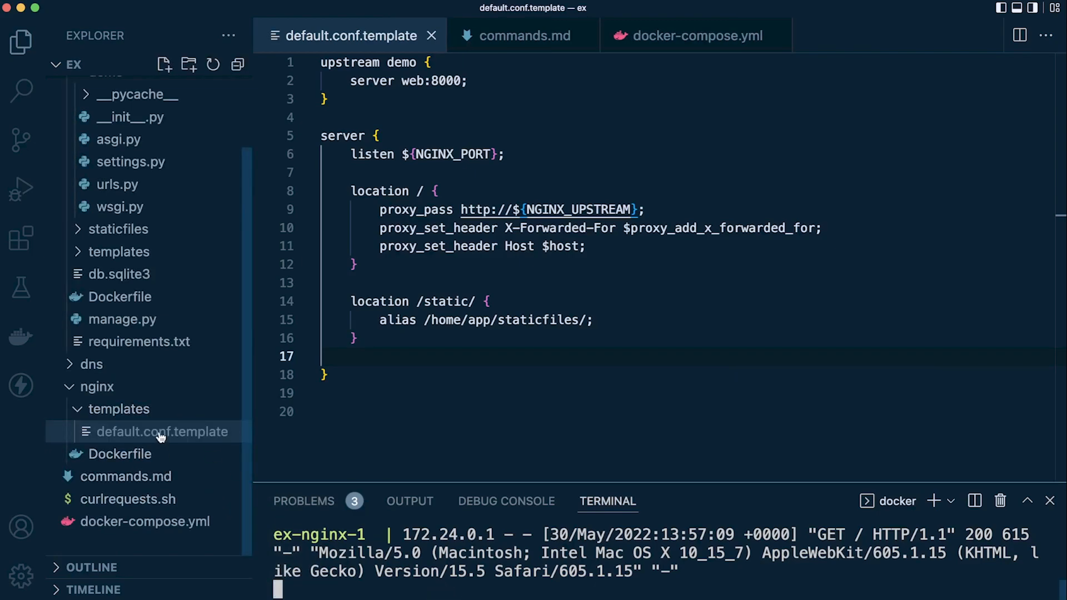
{"action": "left_click", "coordinate": [20, 337]}
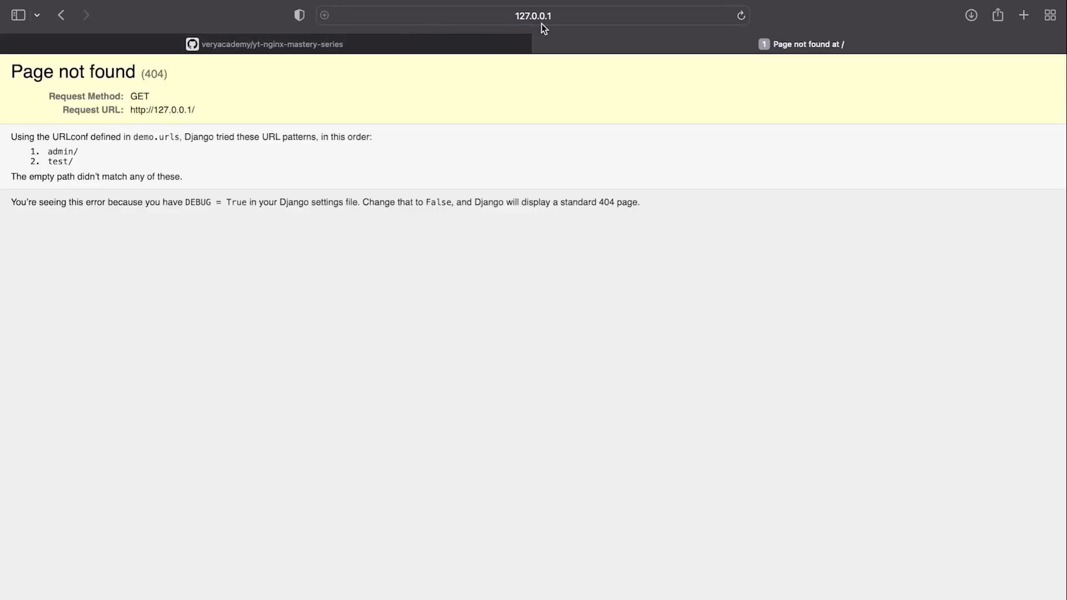
- Edit Safari's address bar at 127.0.0.1 to request another path through nginx
{"action": "left_click", "coordinate": [531, 16]}
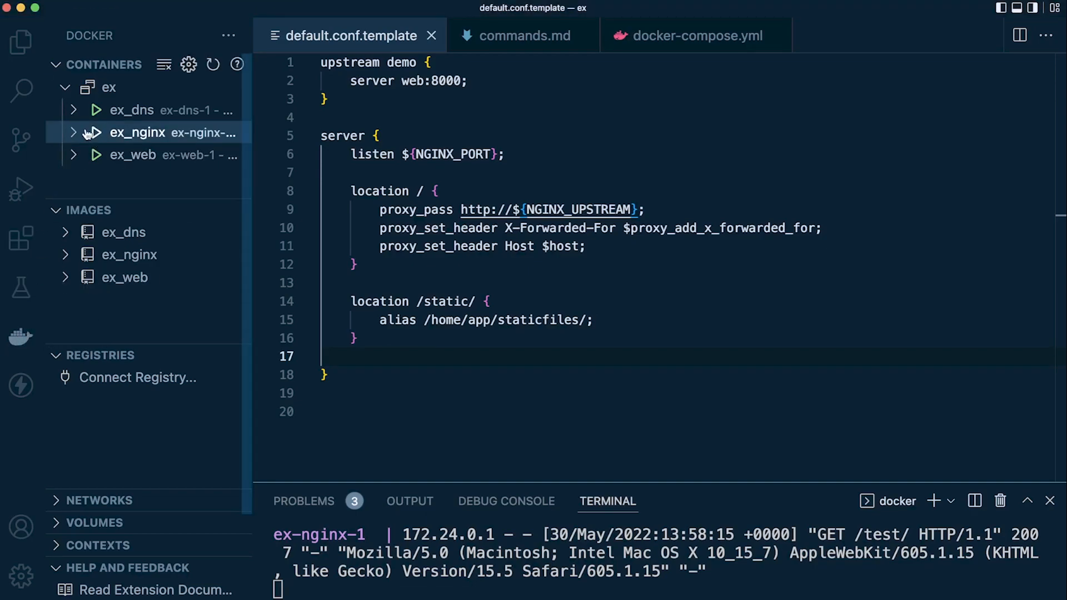
- Expand the ex_nginx container's files to reveal templates/default.conf.template and conf.d/default.conf
{"action": "left_click", "coordinate": [73, 133]}
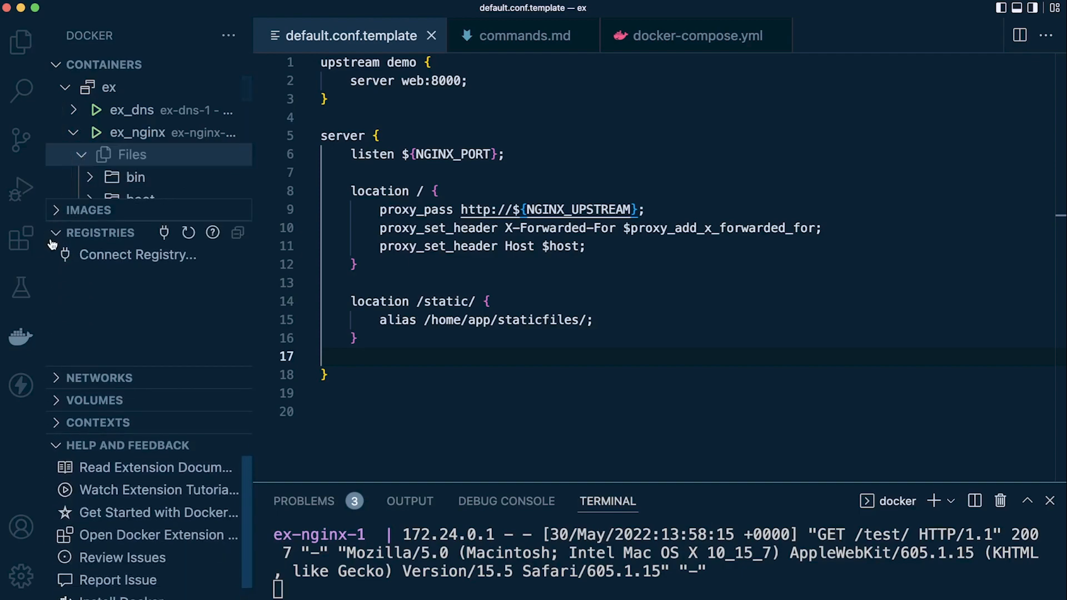
{"action": "left_click", "coordinate": [80, 153]}
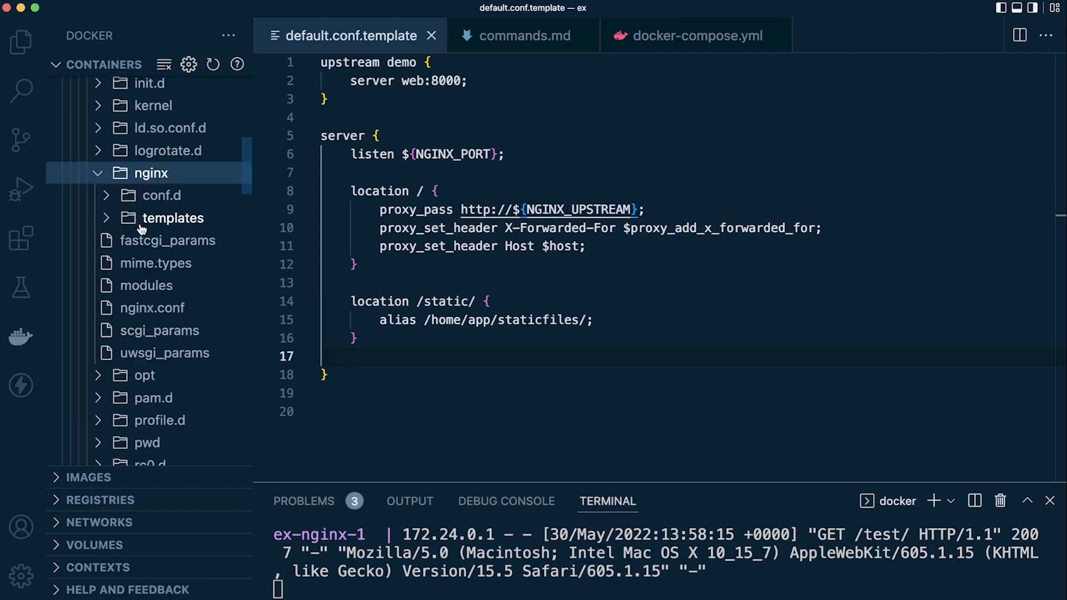
{"action": "left_click", "coordinate": [174, 218]}
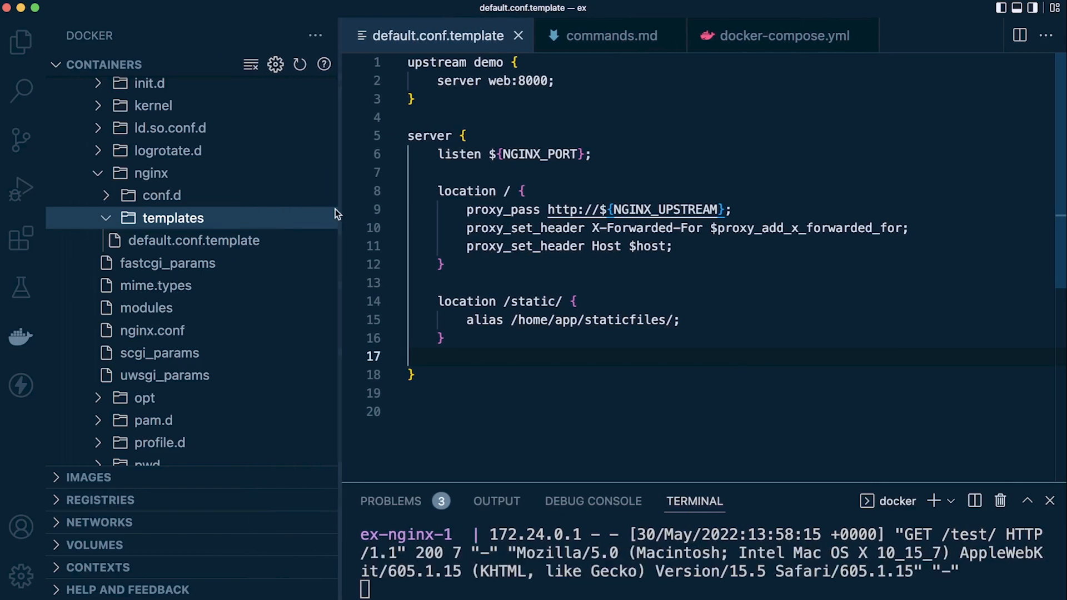
{"action": "left_click", "coordinate": [162, 196]}
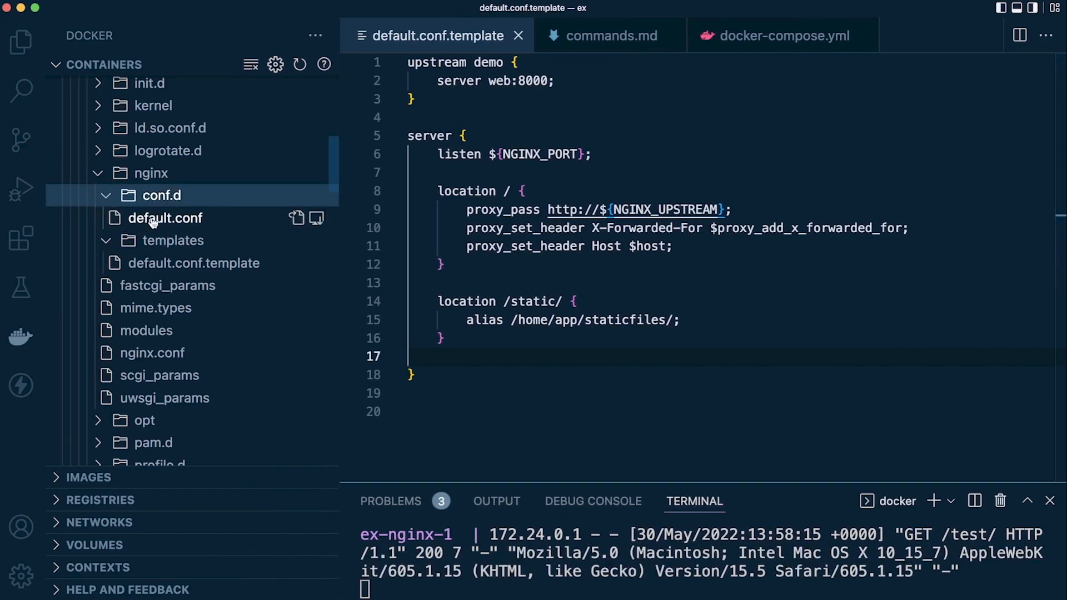
{"action": "left_click", "coordinate": [165, 218]}
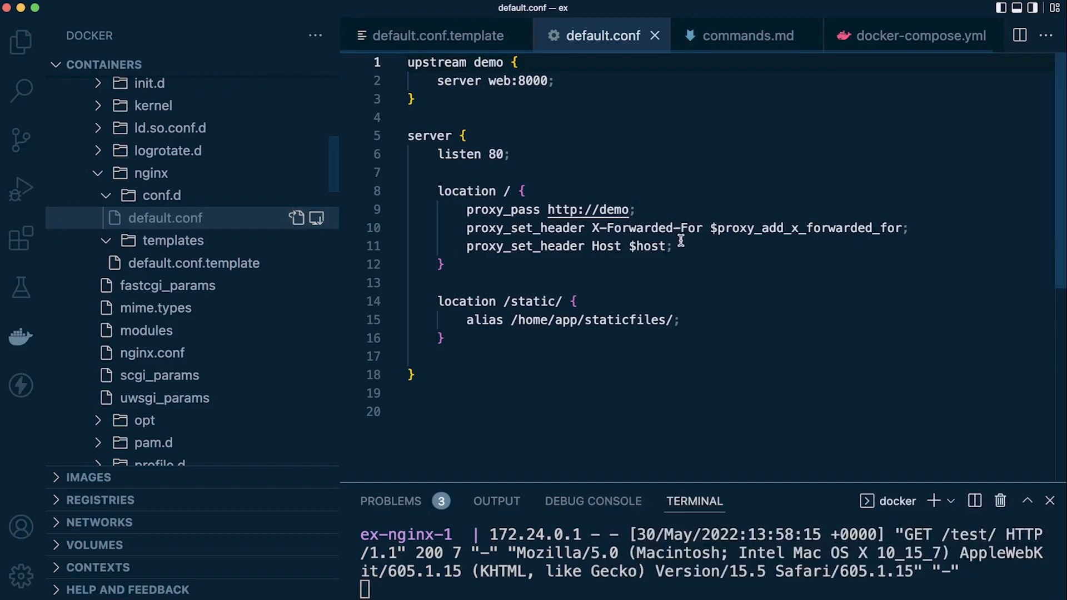
{"action": "double_click", "coordinate": [601, 209]}
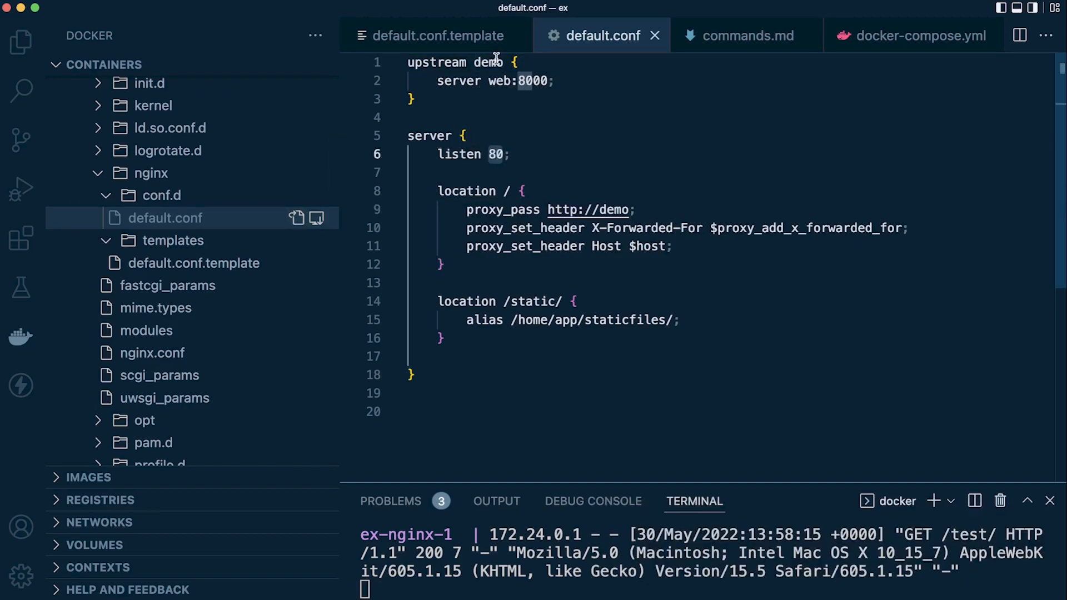
{"action": "mouse_move", "coordinate": [422, 208]}
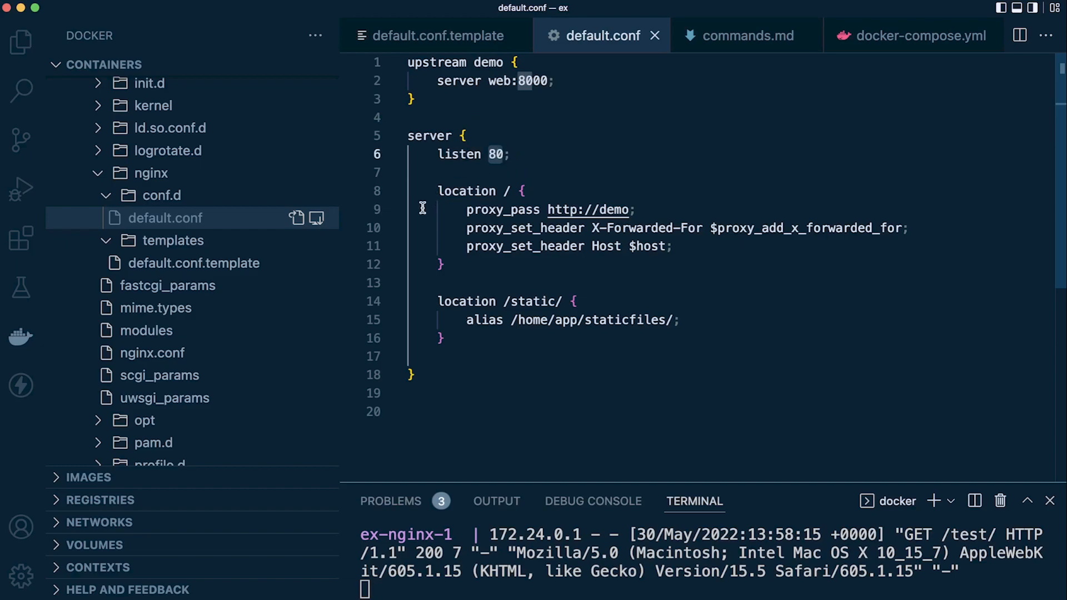